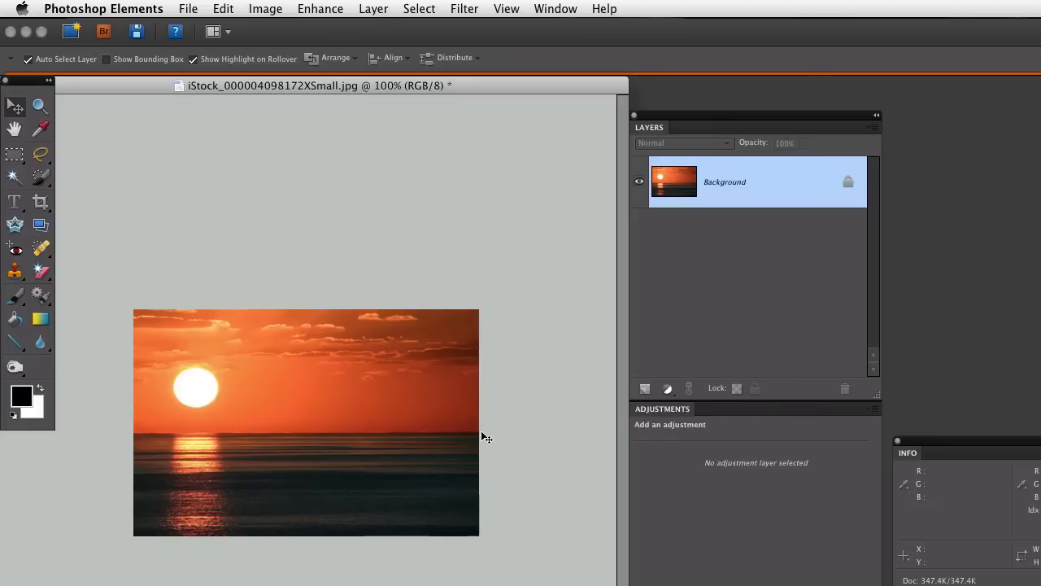
mouse_move(493, 448)
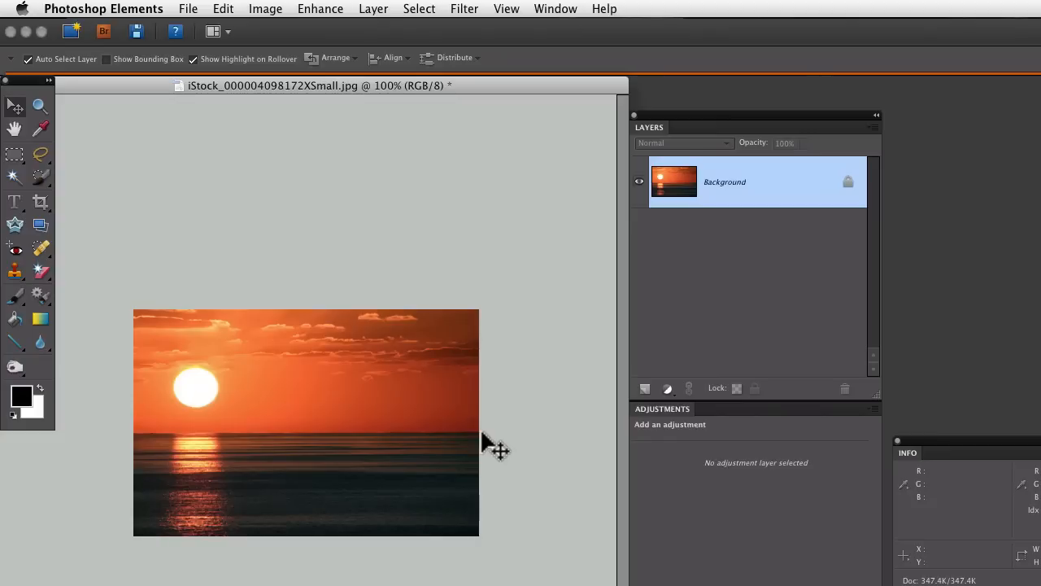
Open the Image menu to reach the Resize and Canvas Size commands.
click(265, 9)
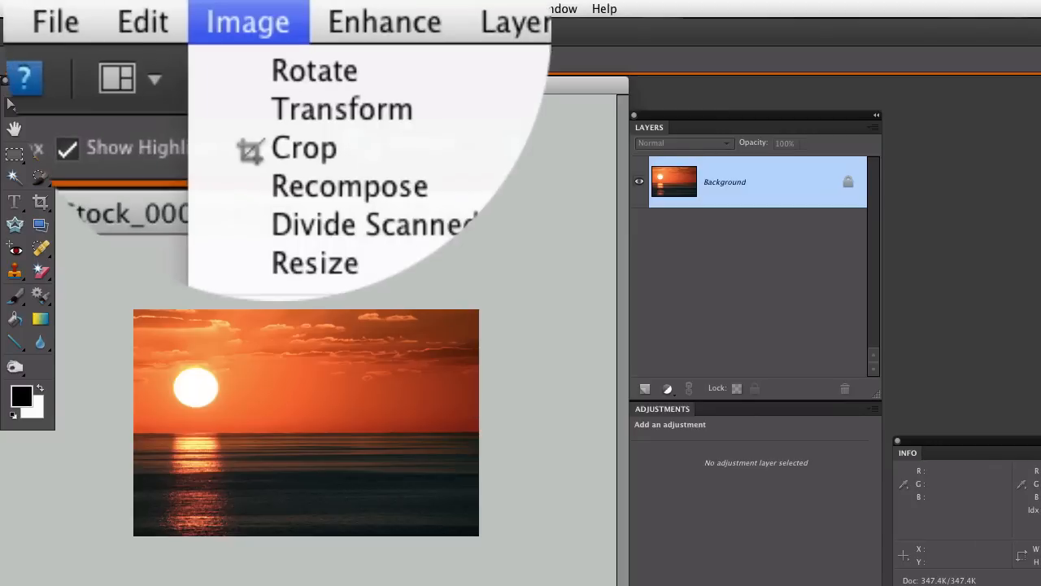
mouse_move(290, 263)
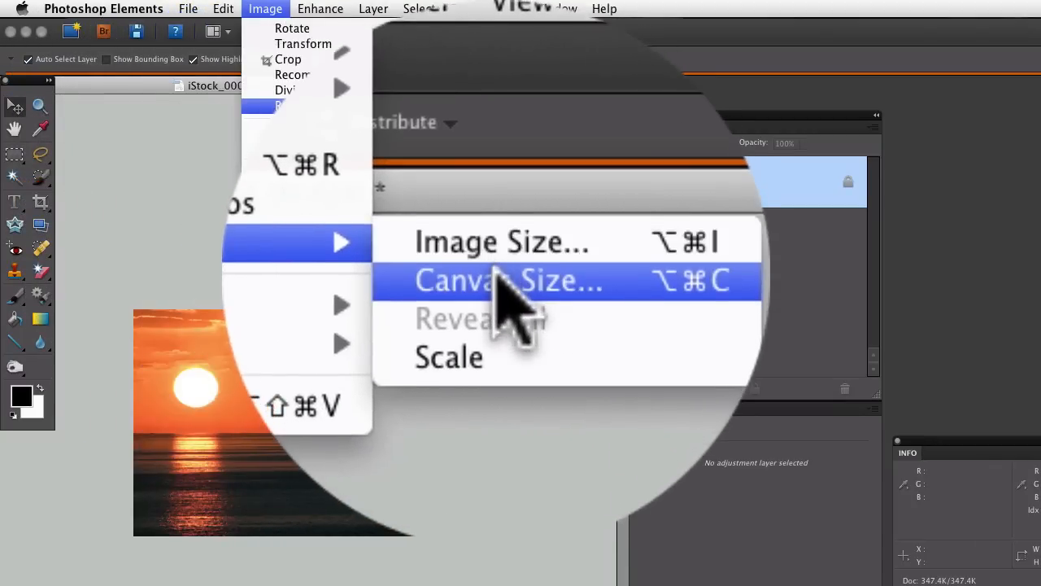
Resize the canvas to 150% width and height, non-relative, with a white extension color.
click(507, 281)
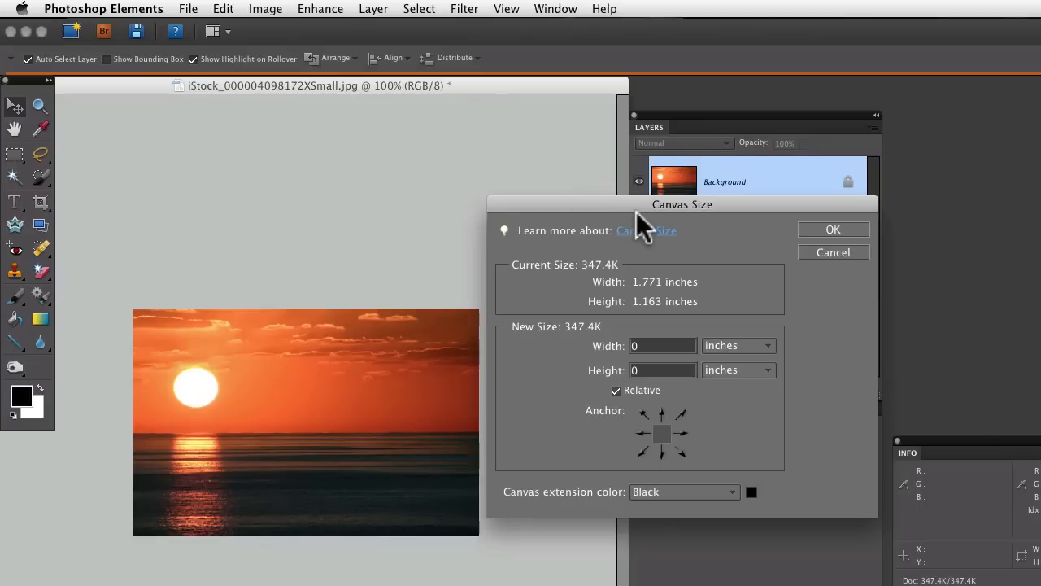
mouse_move(683, 350)
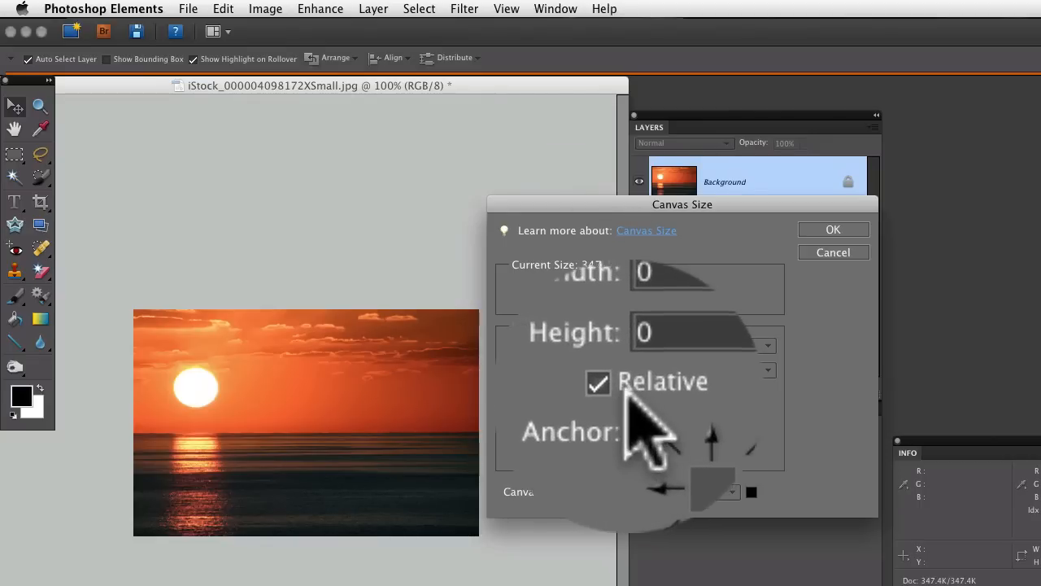
click(598, 384)
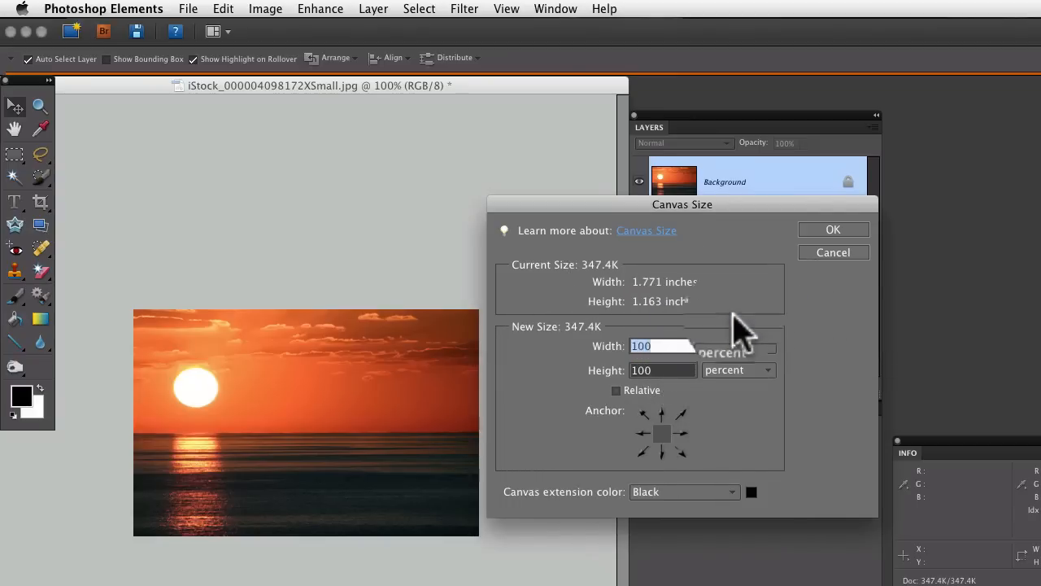
text(150)
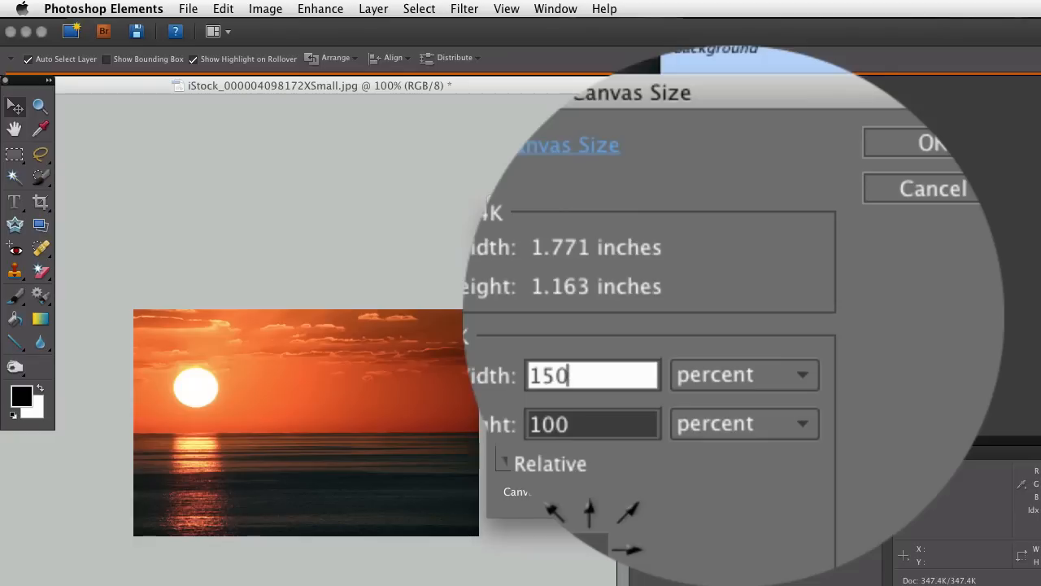
click(591, 433)
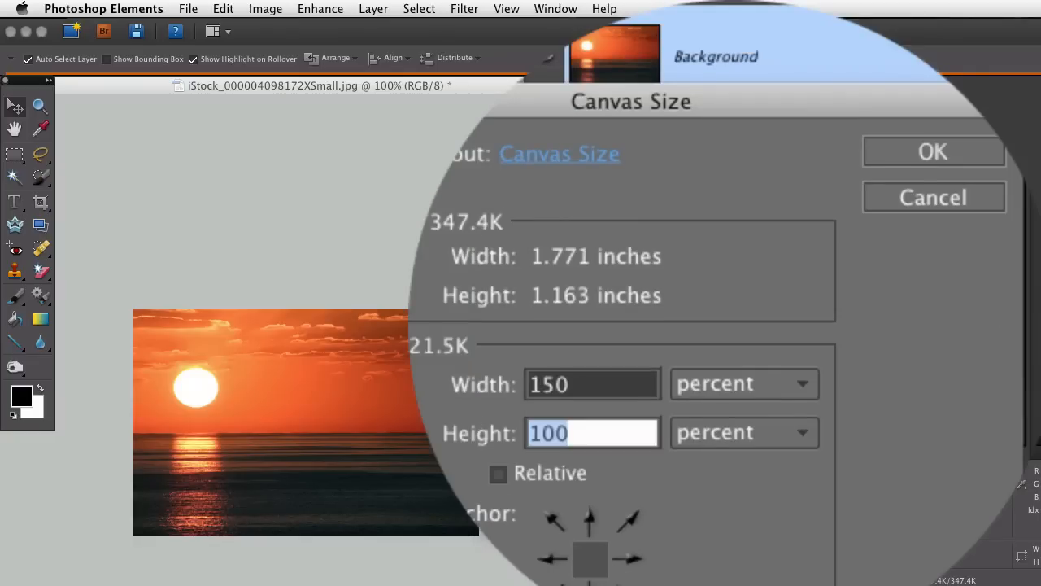
text(150)
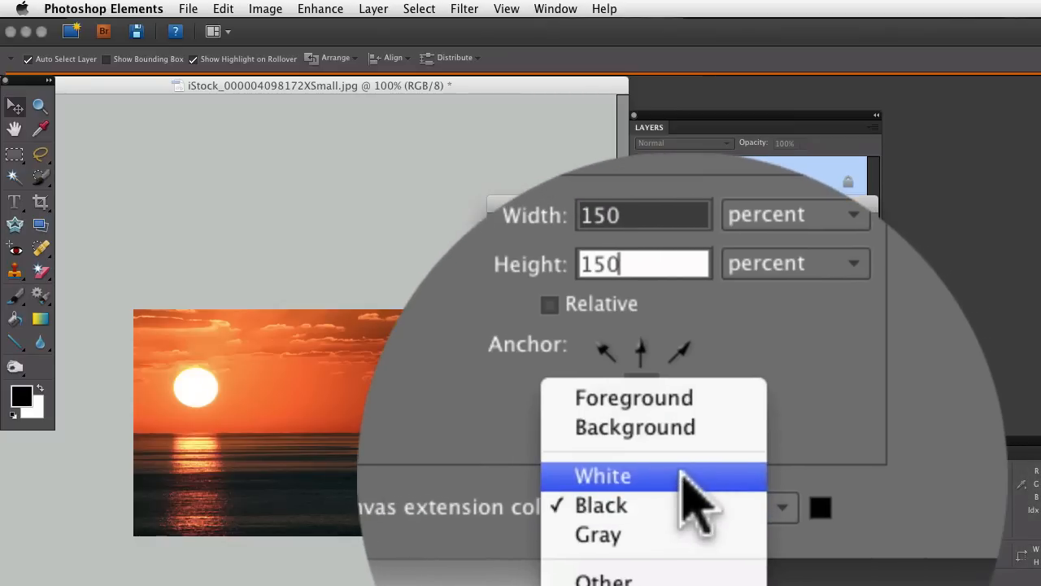
click(602, 476)
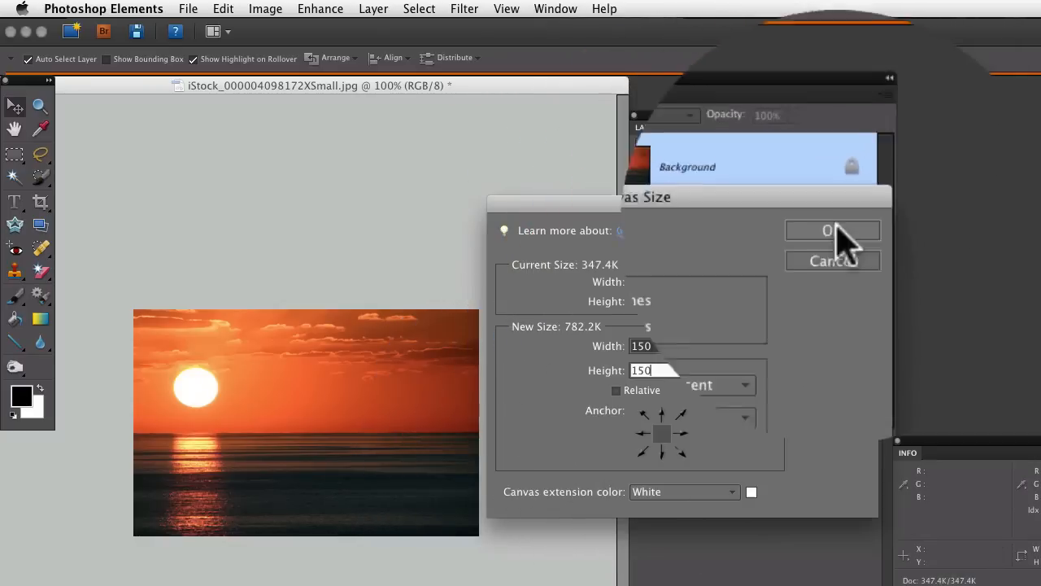
click(831, 231)
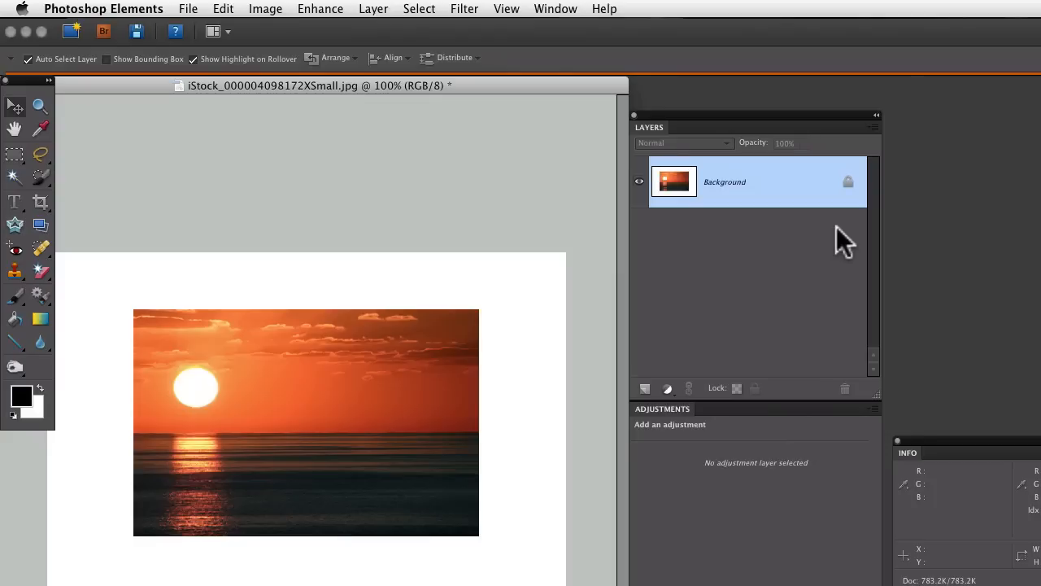
mouse_move(828, 256)
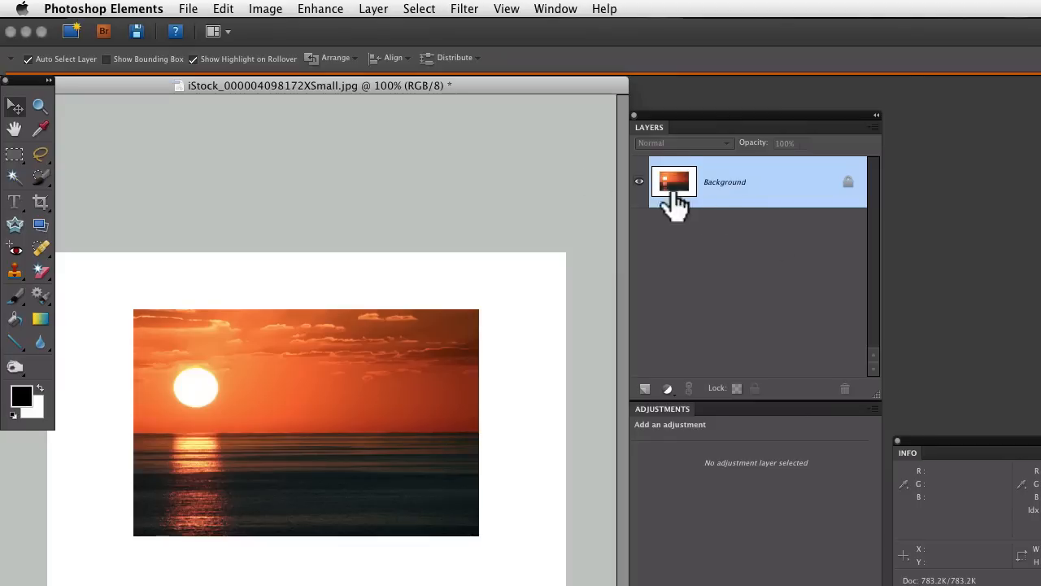
Pick the Magic Wand tool with Tolerance 0 and Contiguous checked.
click(15, 177)
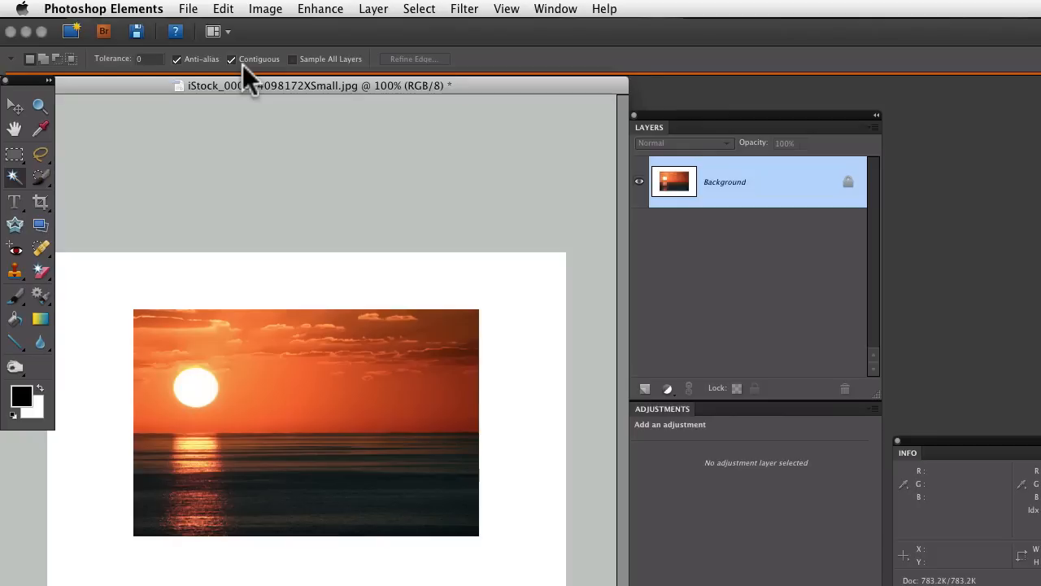
Magic-wand the sunset photo area, excluding the white border, and open the Layer menu.
click(195, 285)
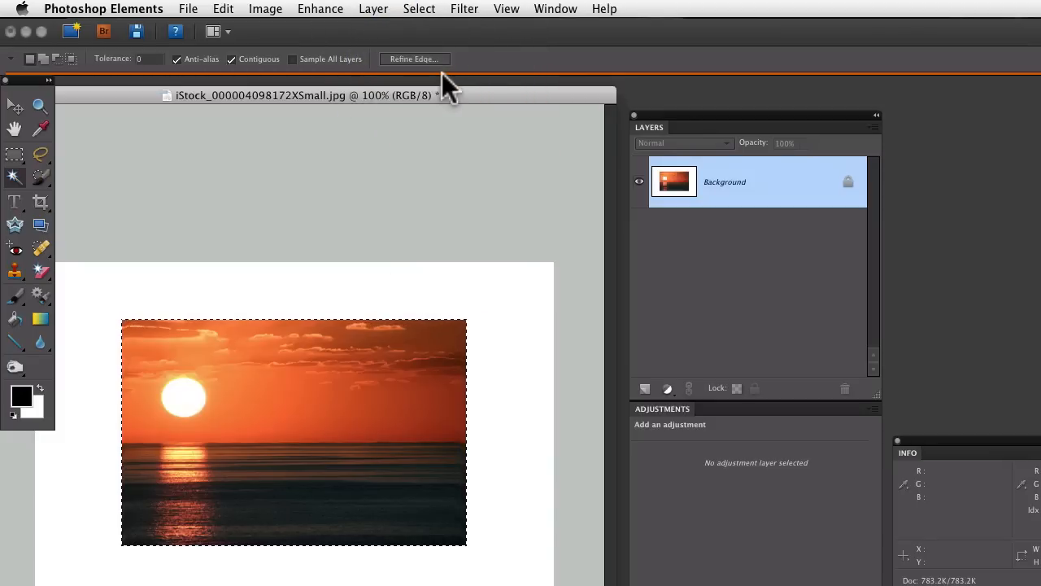
mouse_move(295, 179)
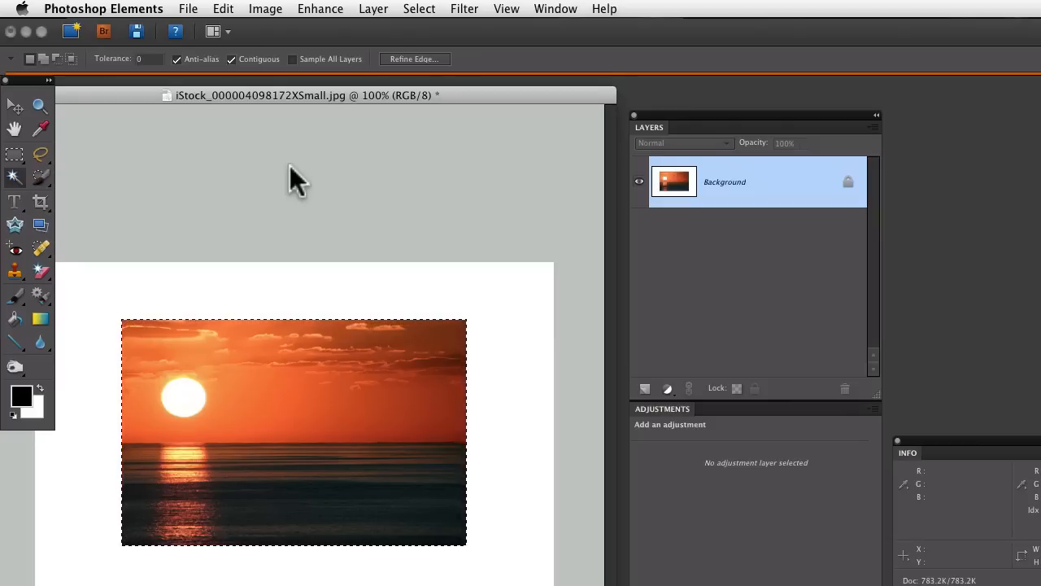
mouse_move(404, 21)
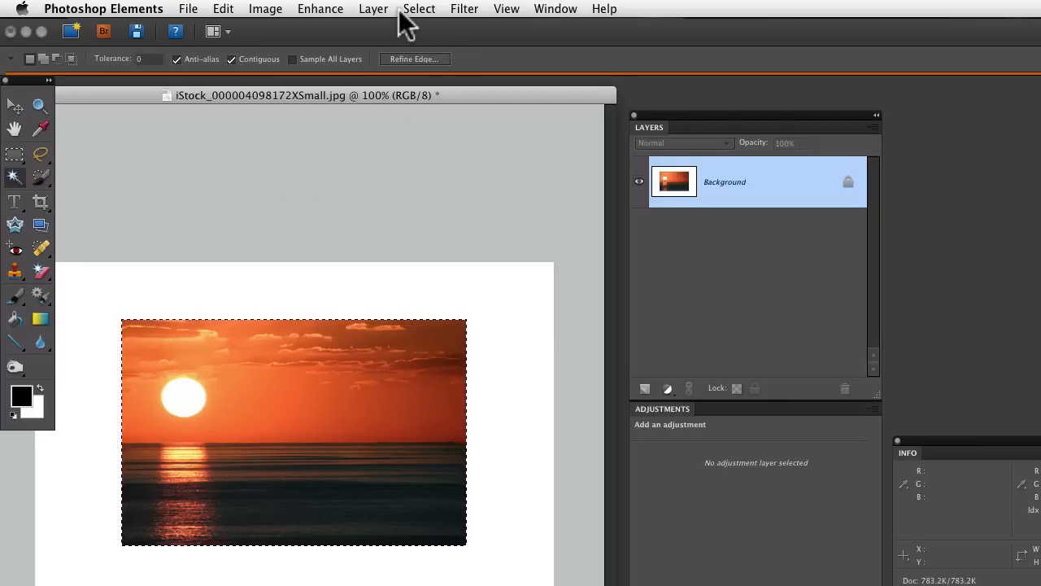
click(374, 9)
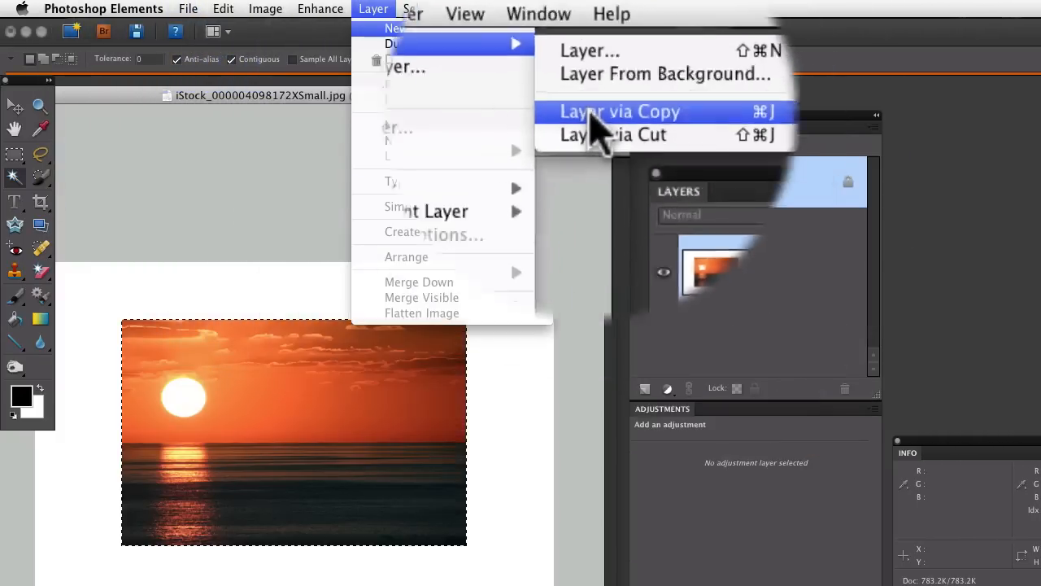
Copy the selected sunset photo onto its own new layer.
click(620, 112)
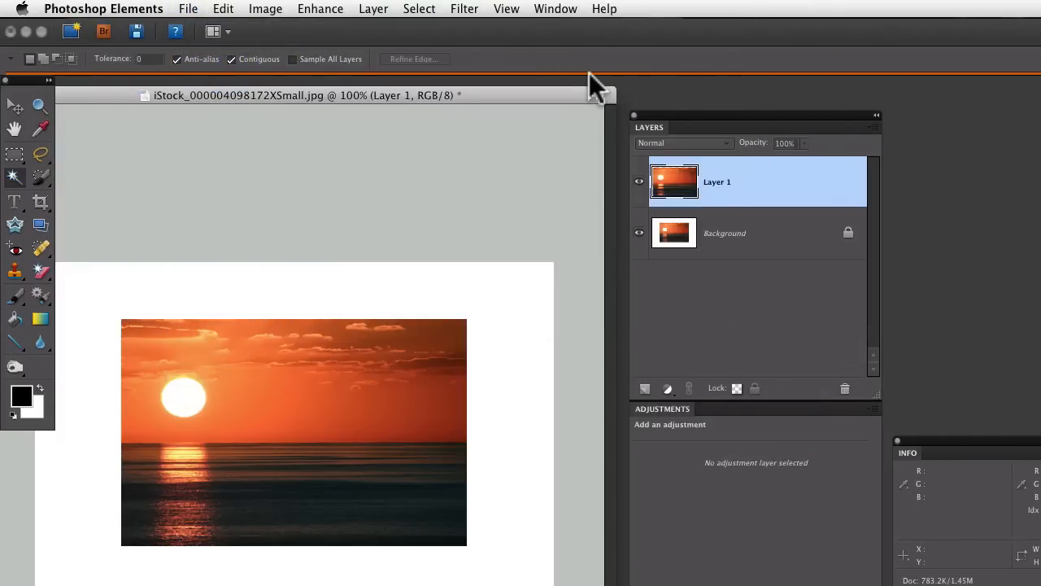
mouse_move(704, 220)
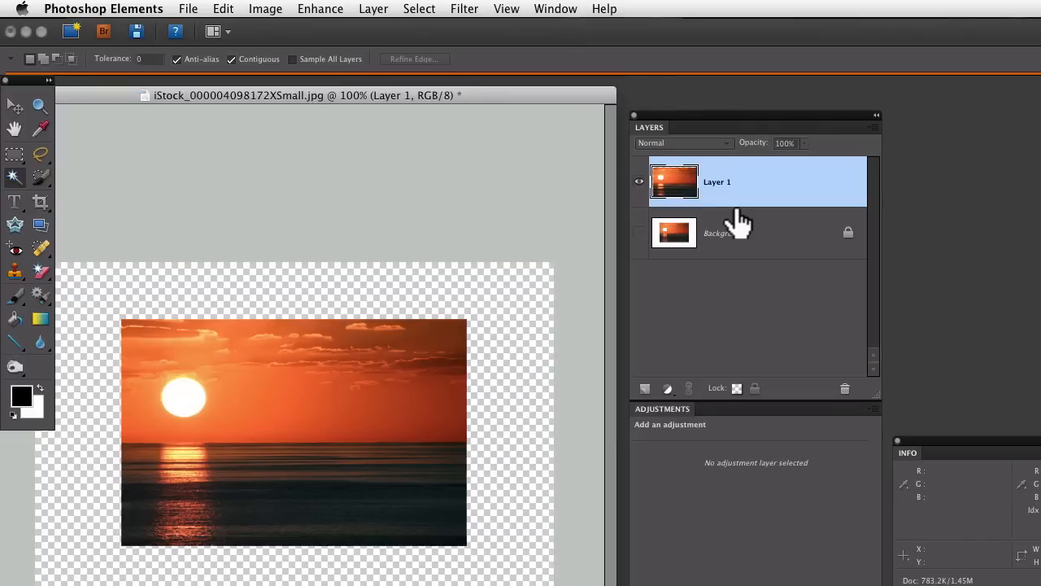
mouse_move(520, 376)
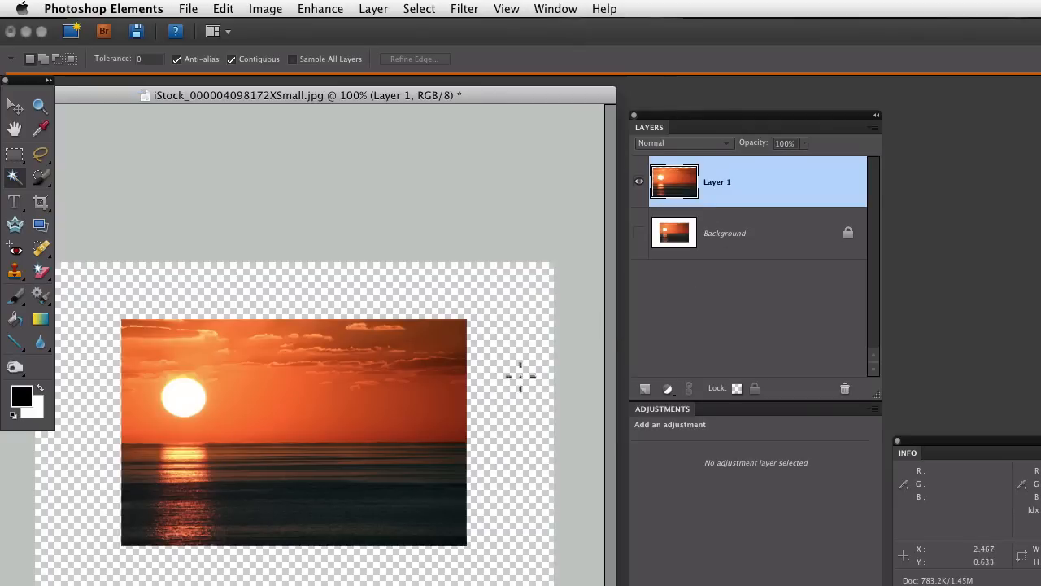
mouse_move(521, 354)
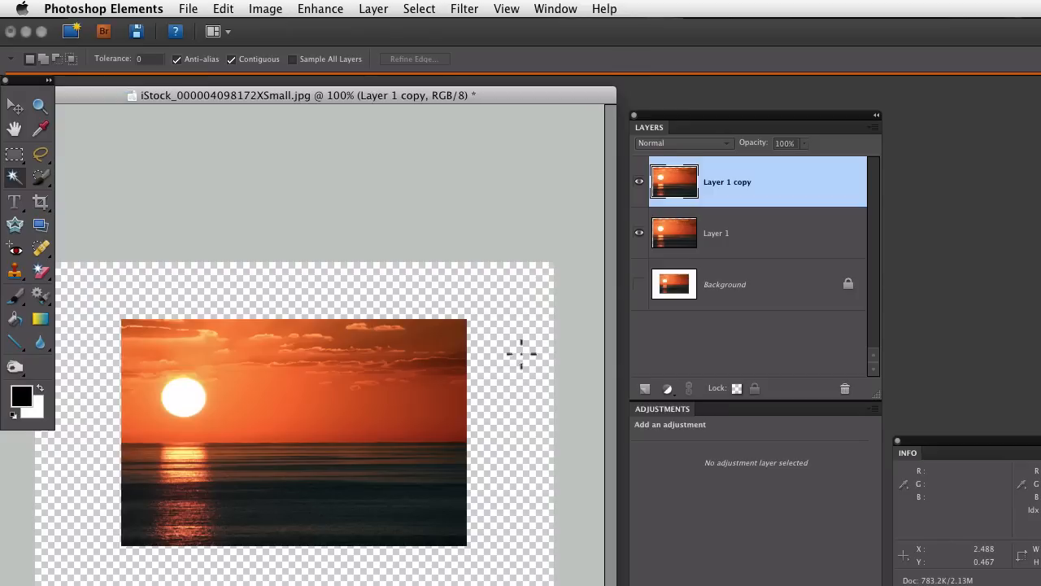
mouse_move(521, 354)
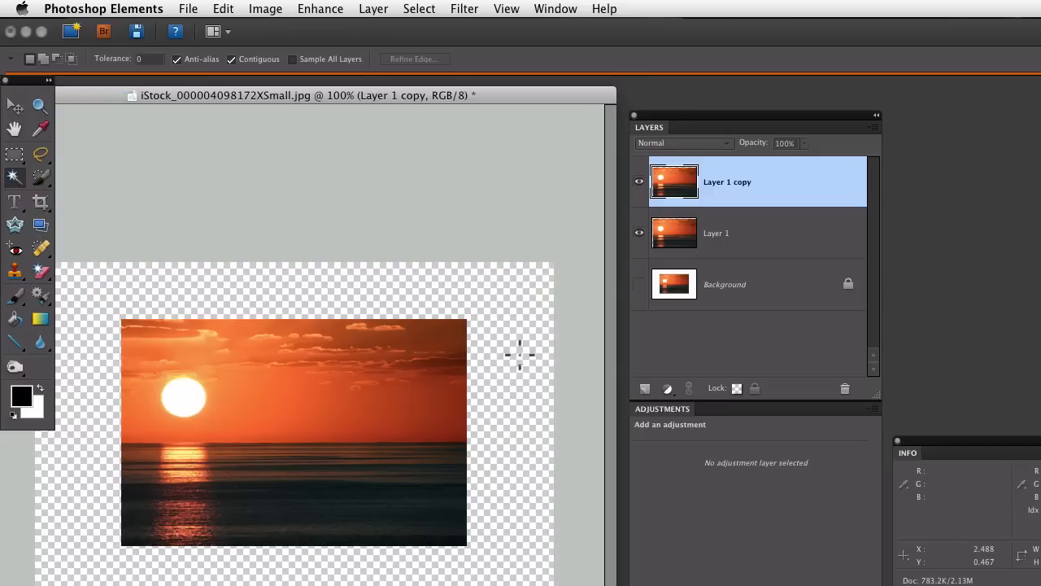
Select Layer 1 and rename it to Inside.
click(724, 233)
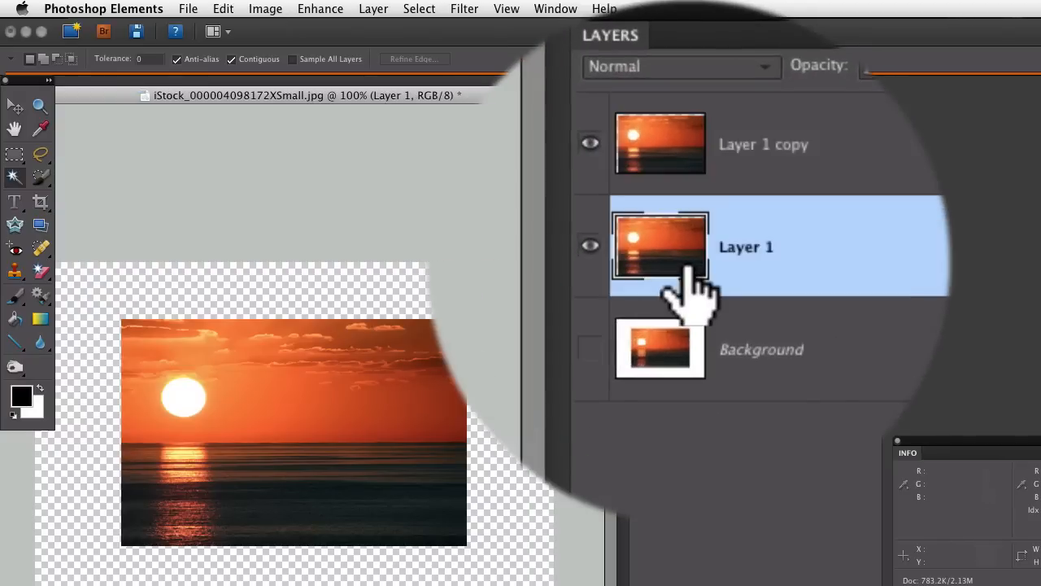
mouse_move(692, 285)
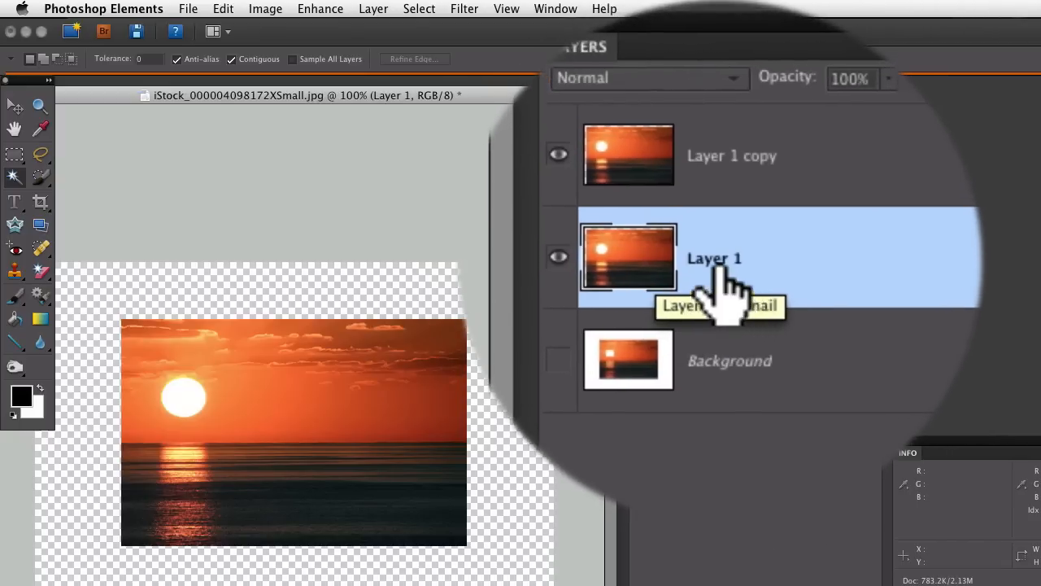
double_click(714, 258)
text(Inside)
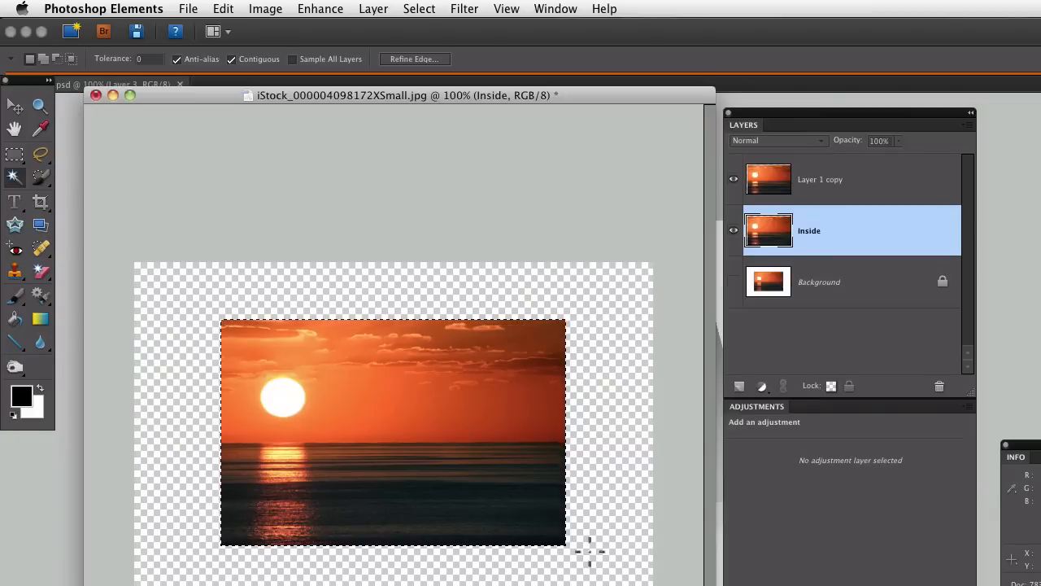
mouse_move(544, 221)
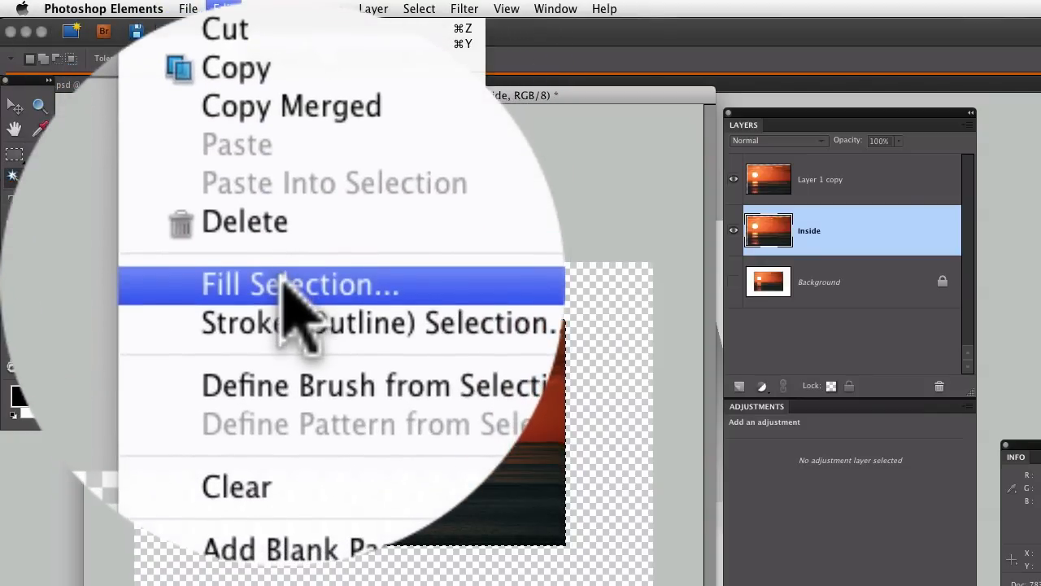
Fill the Inside layer's selected area with White using Fill Selection.
click(301, 284)
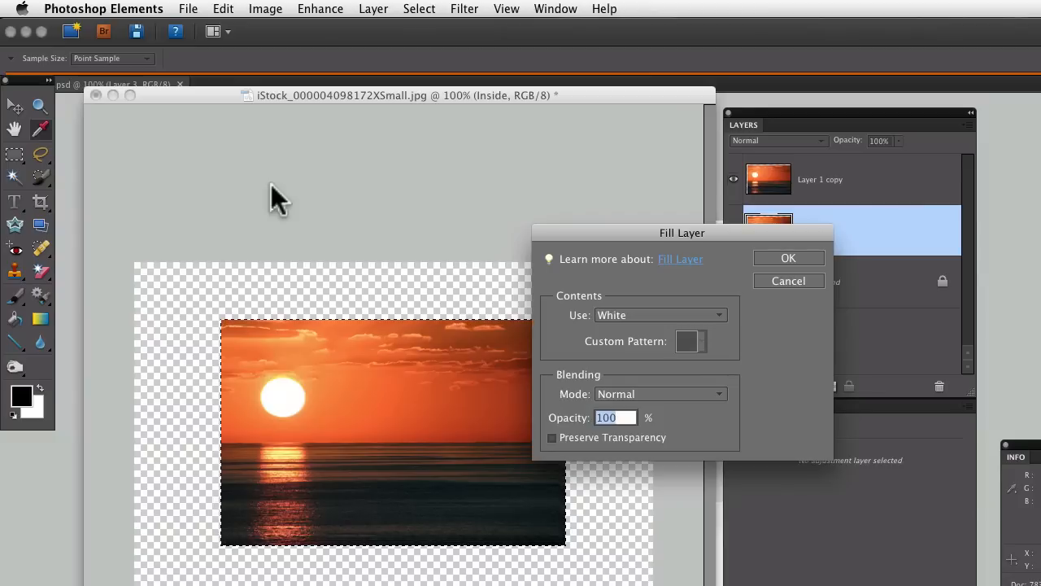
mouse_move(420, 202)
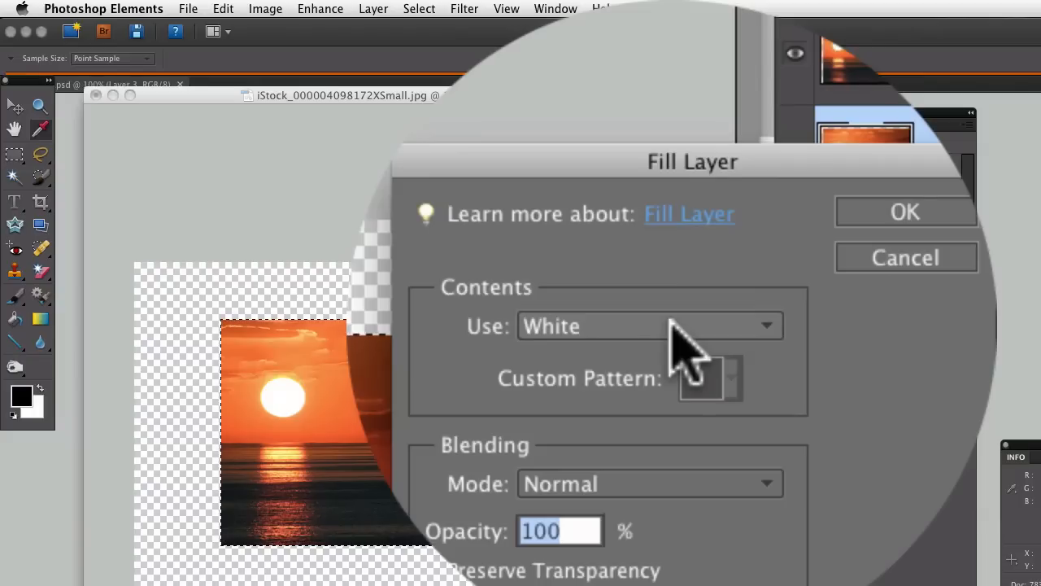
click(904, 212)
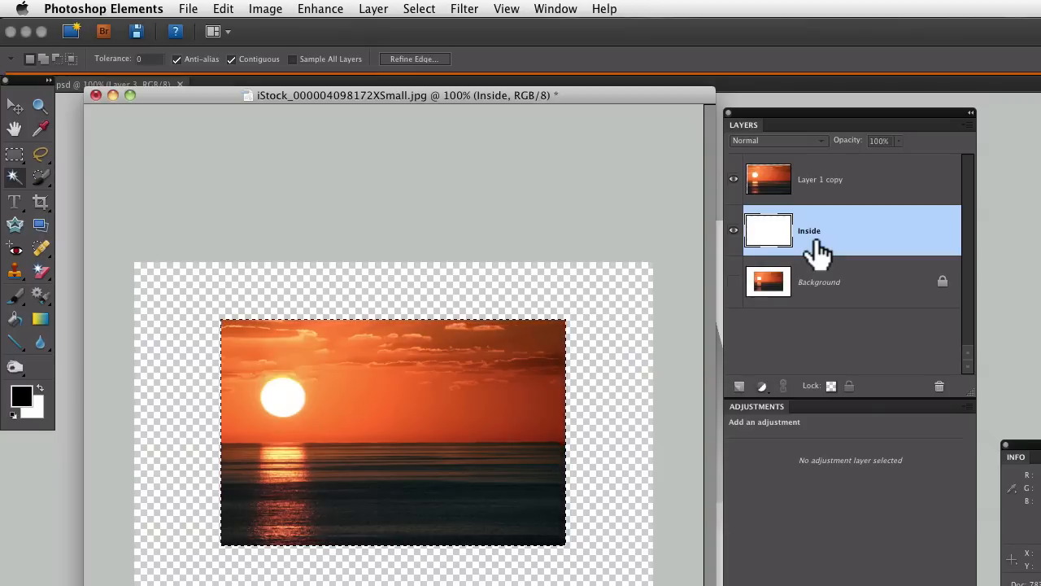
mouse_move(264, 20)
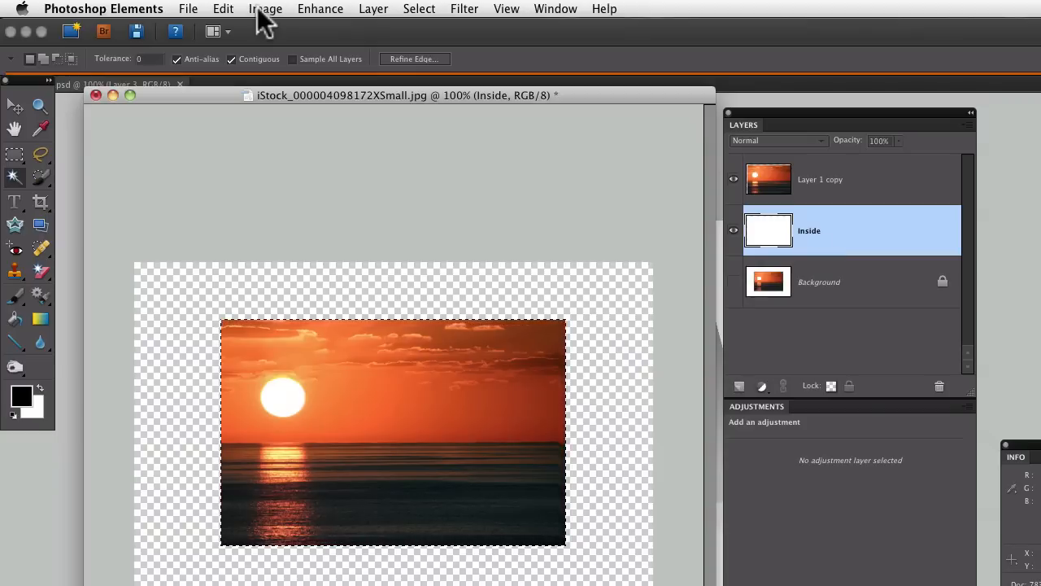
Free-transform Inside to about 86% height, pulling its lower-right corner past the photo.
click(265, 9)
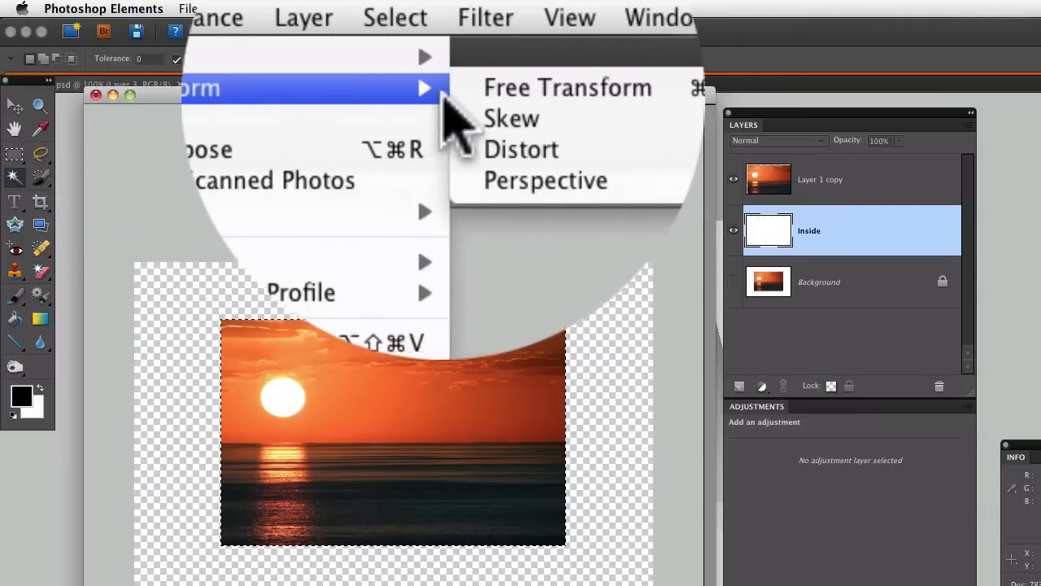
click(567, 87)
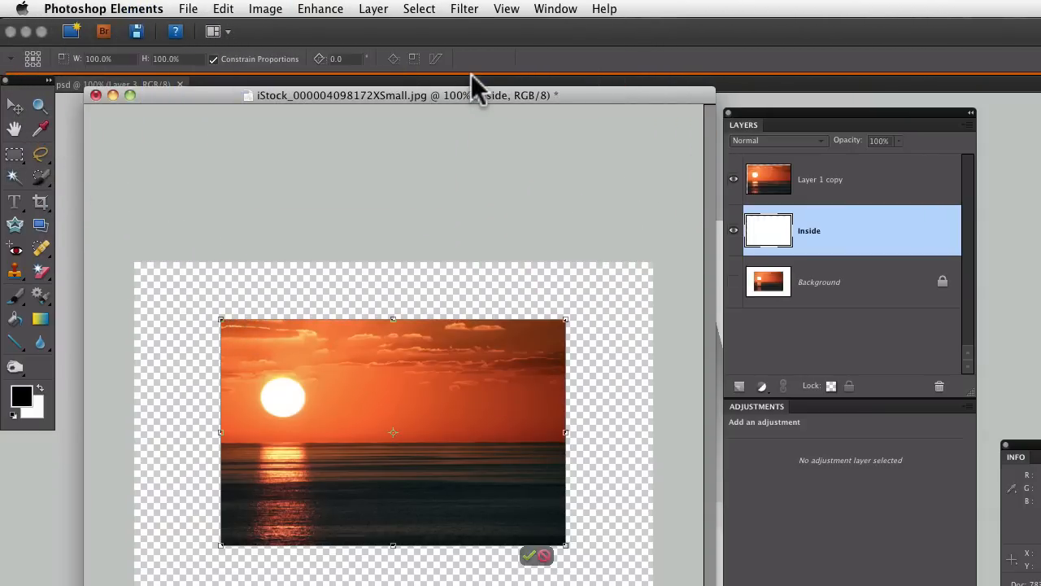
mouse_move(602, 565)
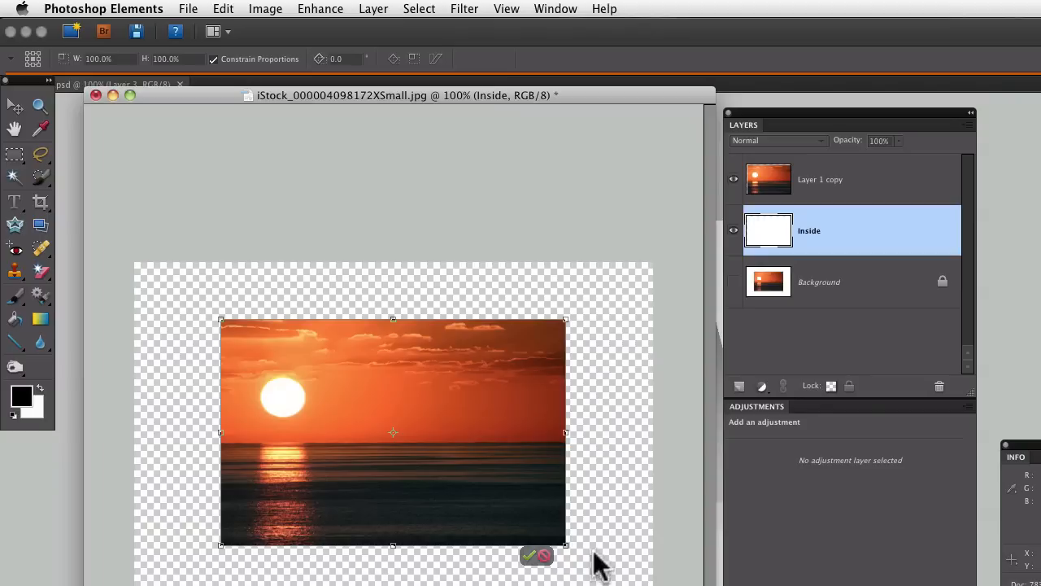
mouse_move(415, 570)
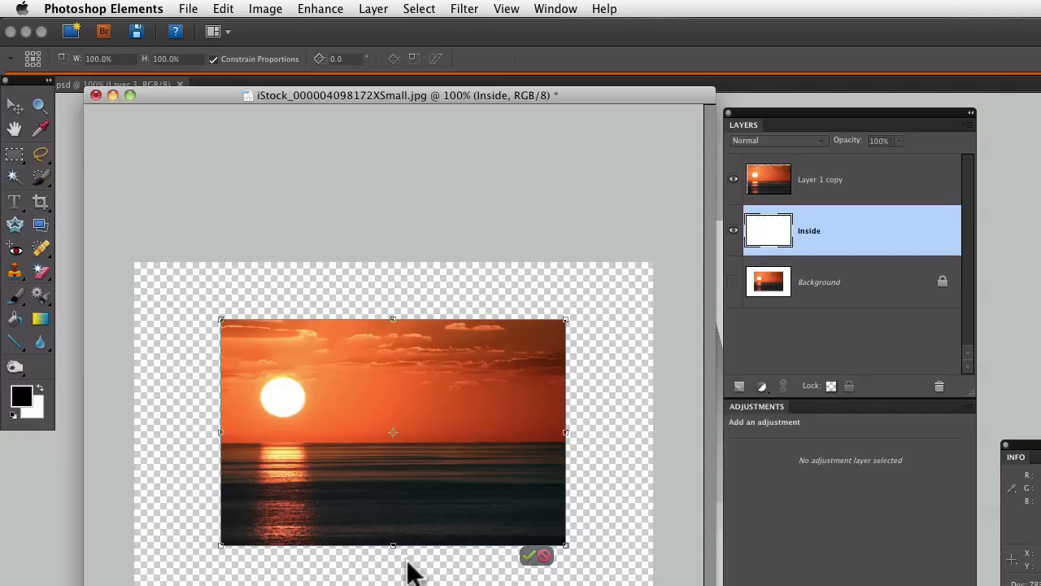
mouse_move(403, 566)
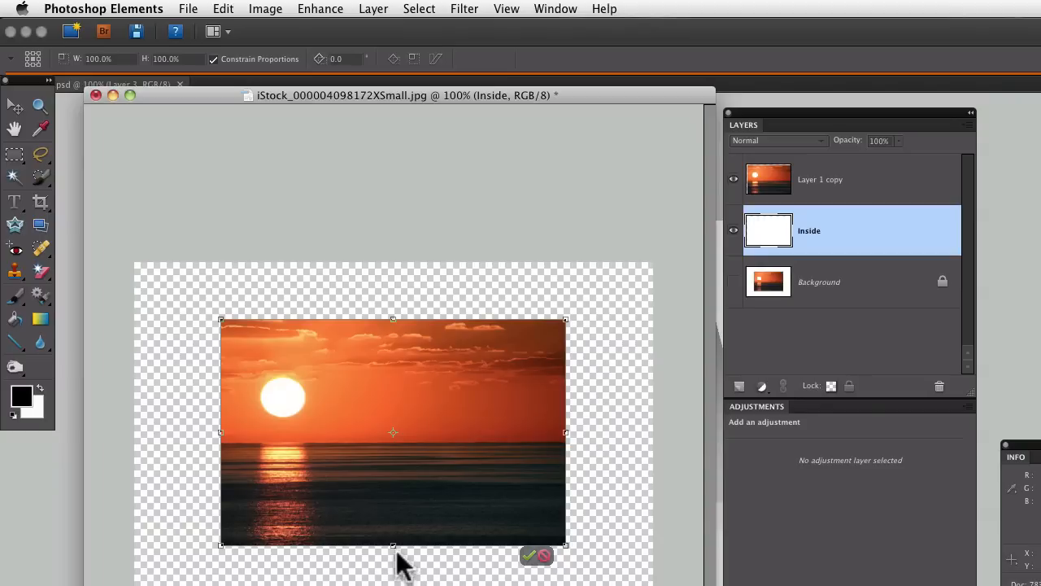
drag(393, 545, 393, 545)
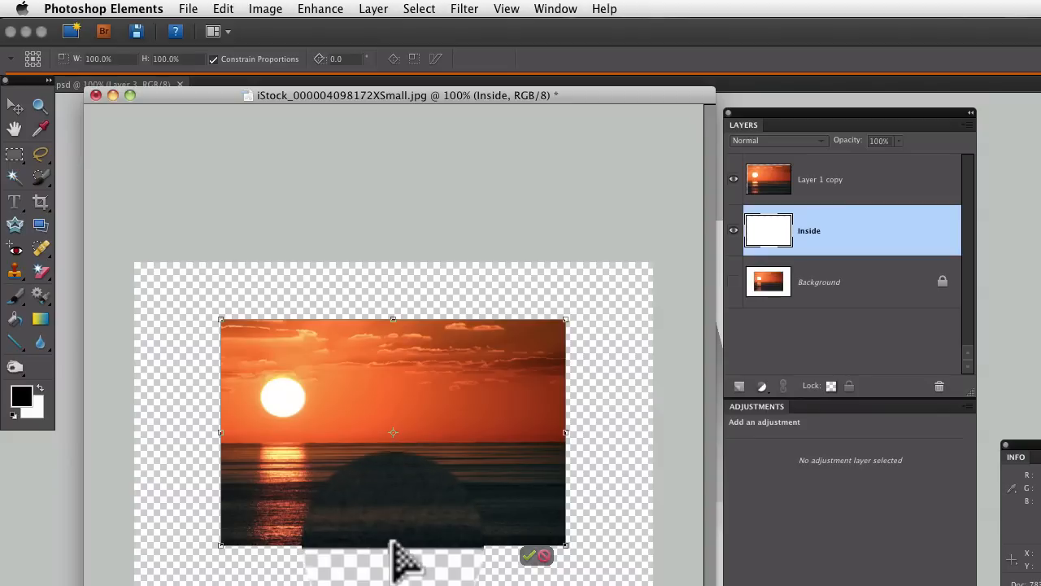
drag(393, 546, 393, 514)
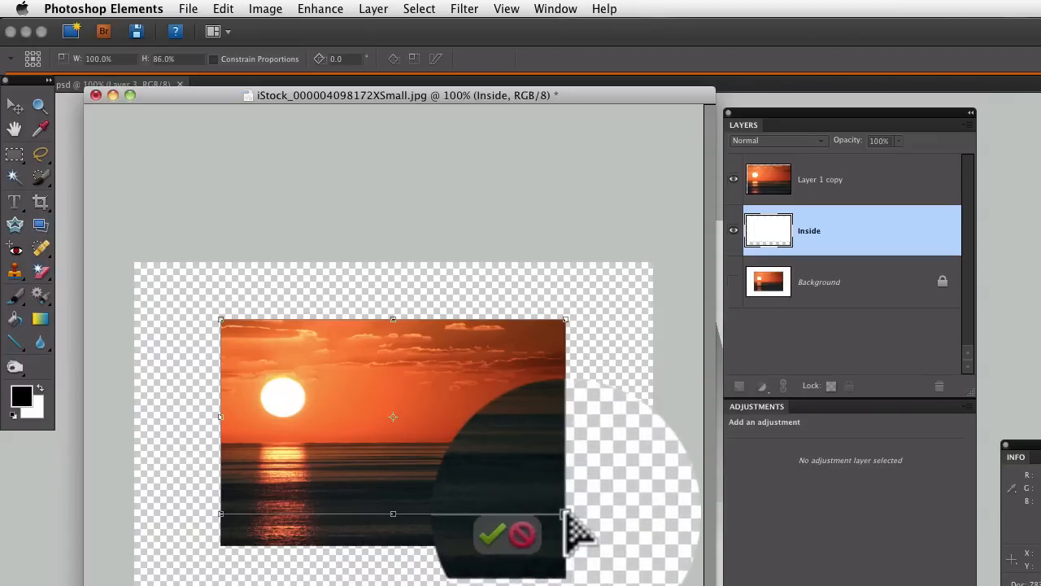
drag(565, 512, 601, 517)
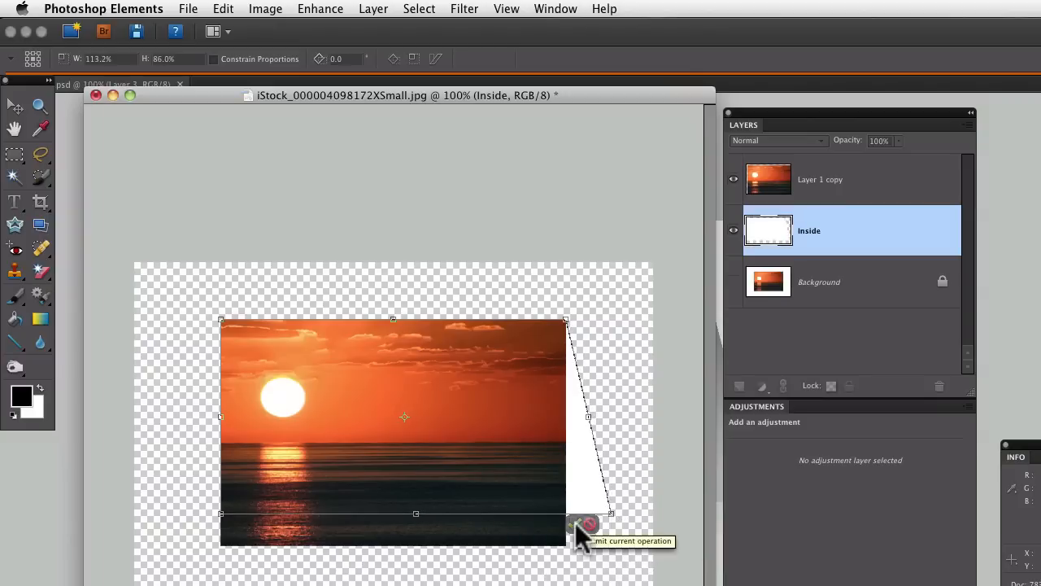
click(584, 525)
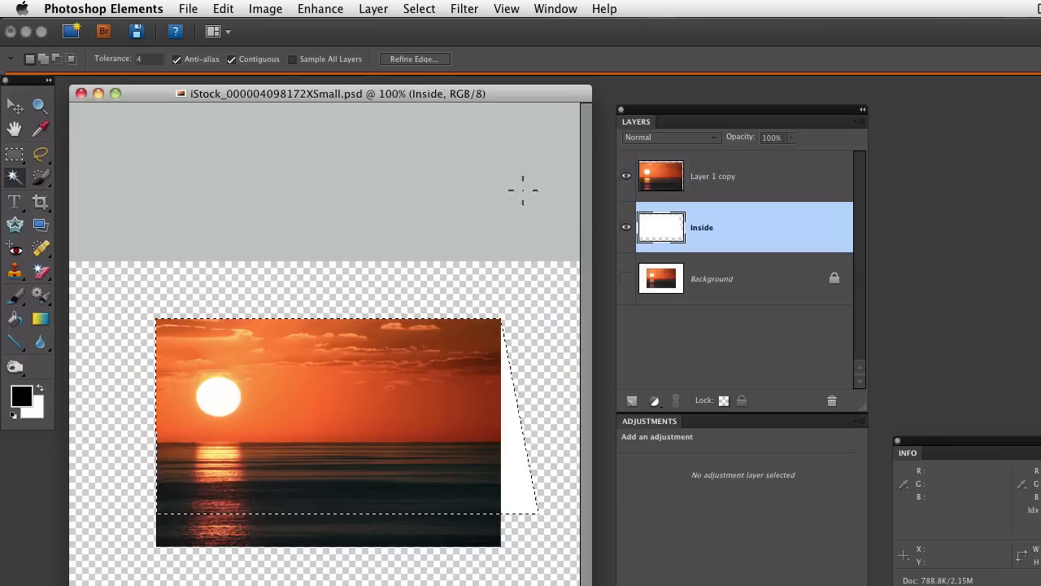
mouse_move(236, 17)
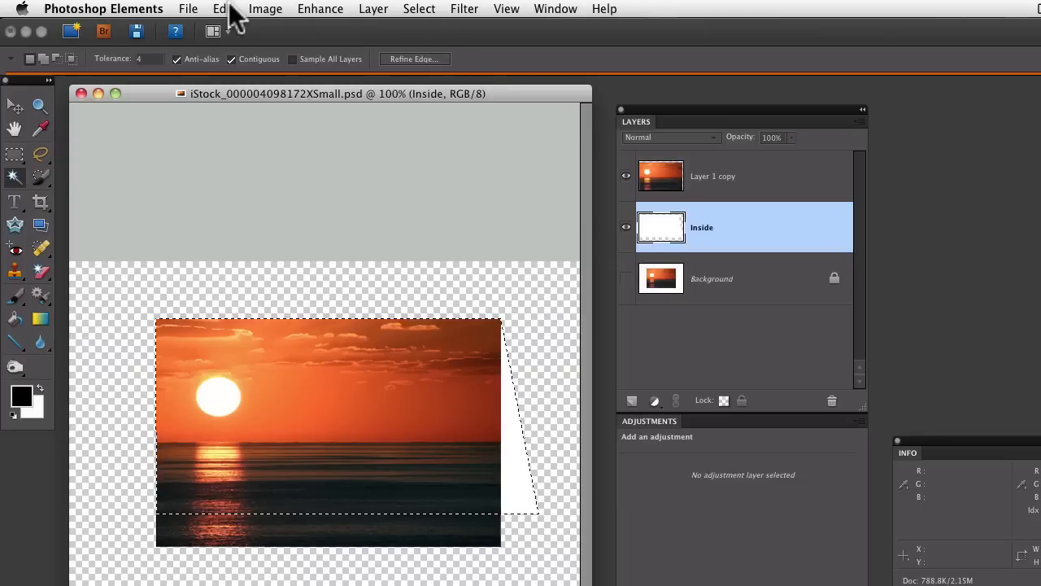
Stroke the flap selection with a 1 px mid-gray 808080 outline, location Outside.
click(223, 9)
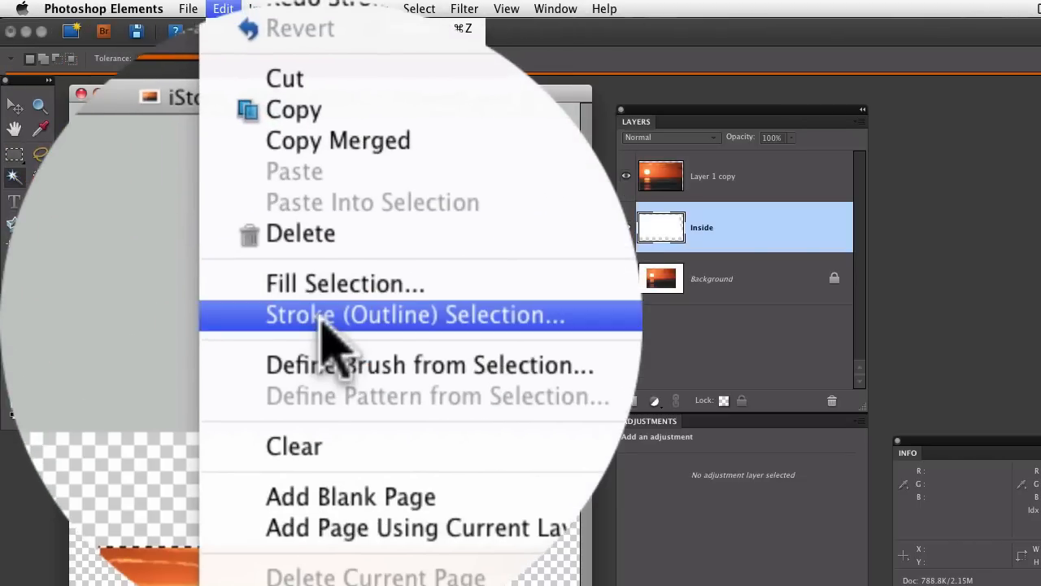
click(416, 315)
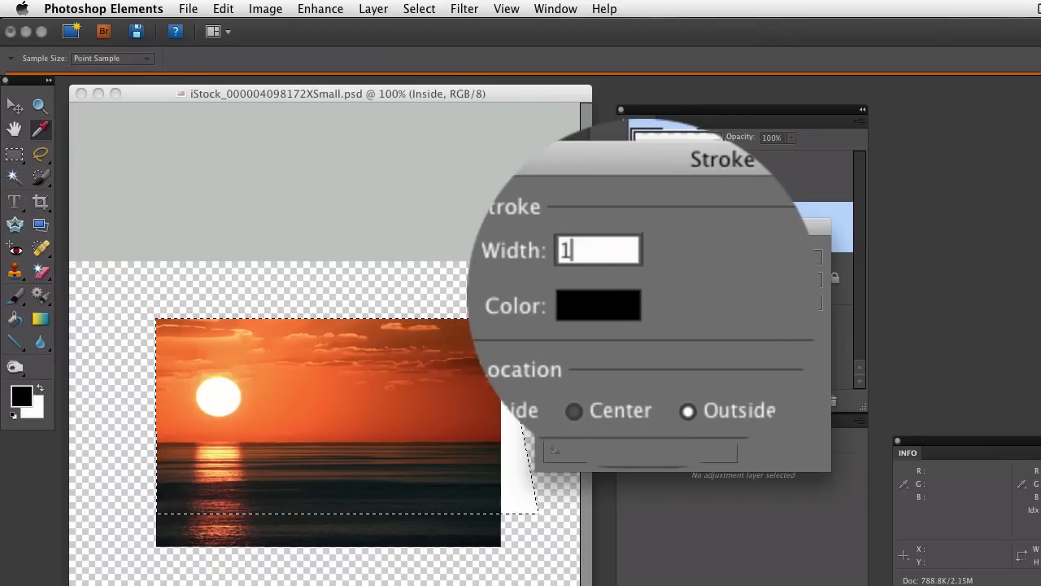
click(598, 305)
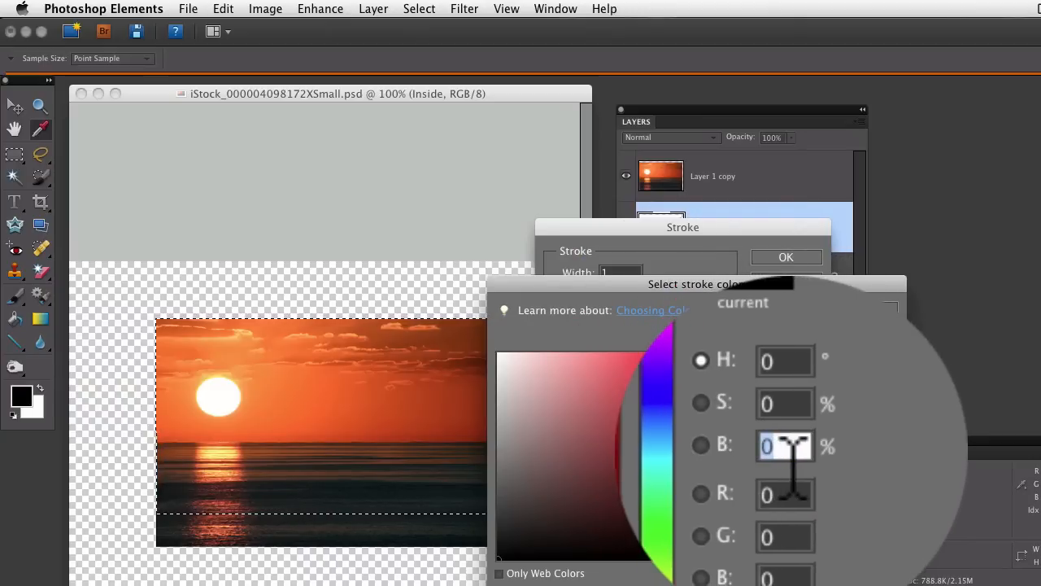
text(50)
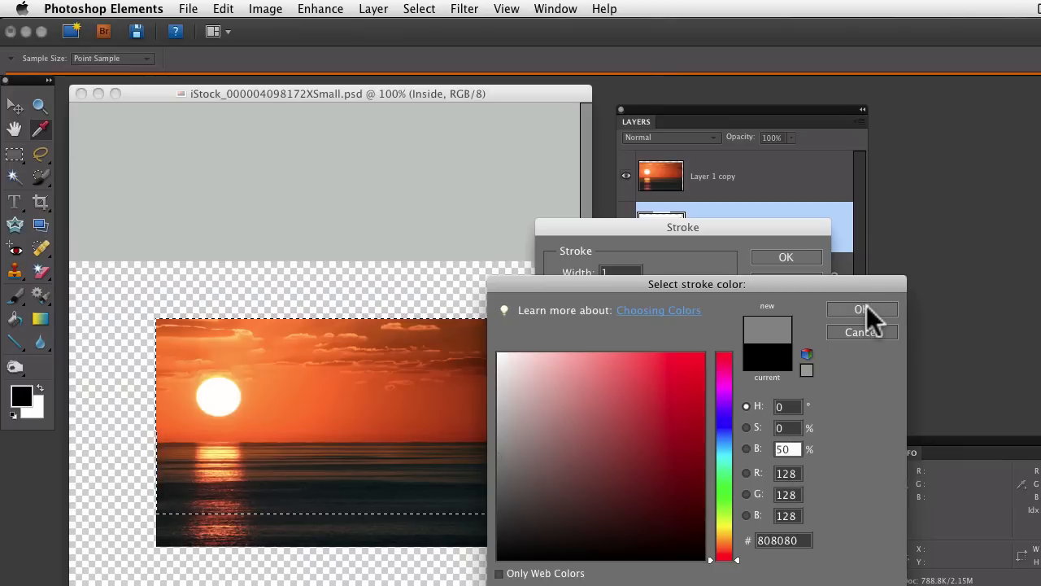
click(861, 310)
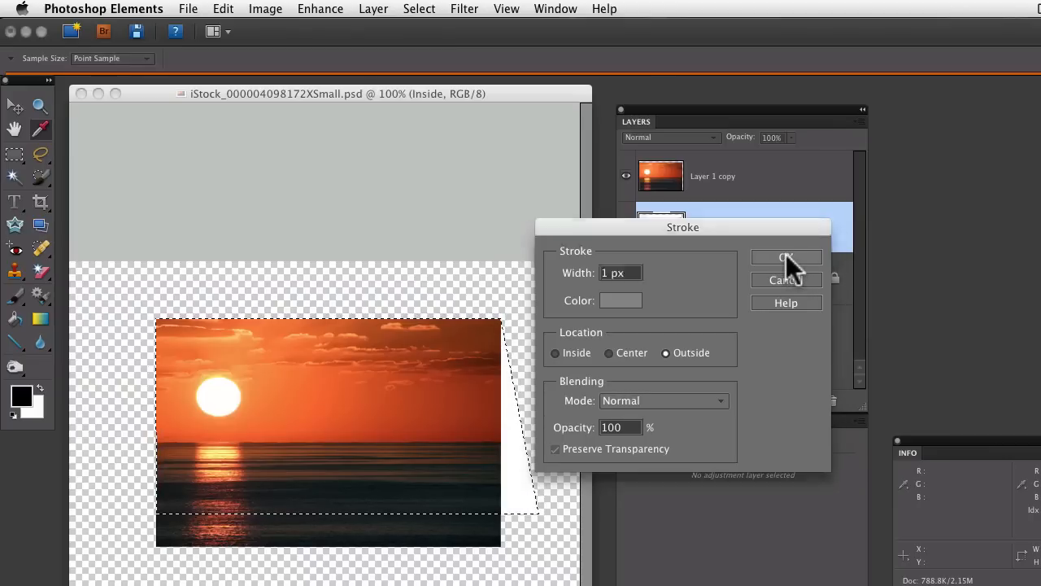
click(786, 257)
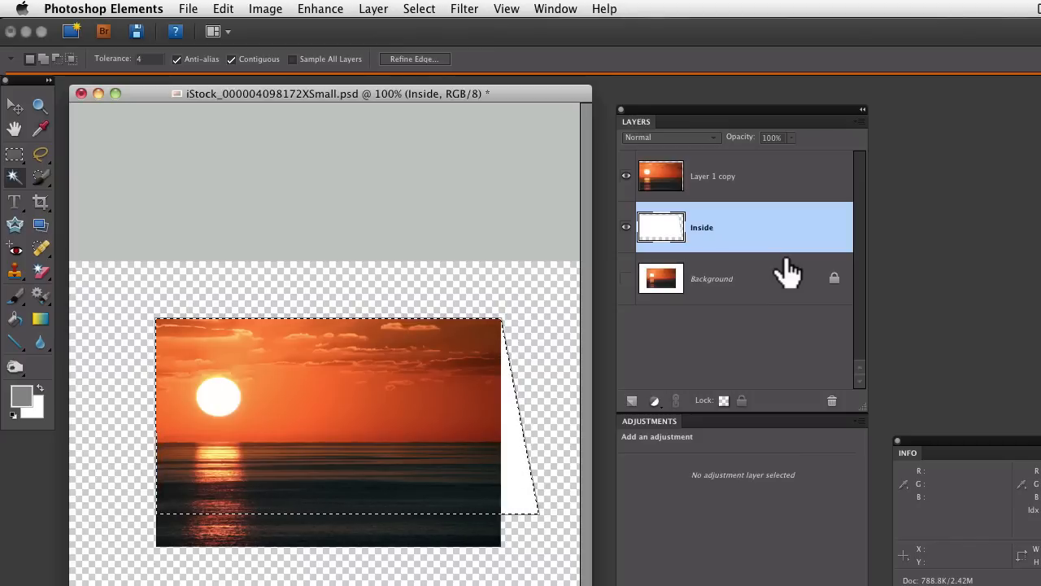
mouse_move(210, 277)
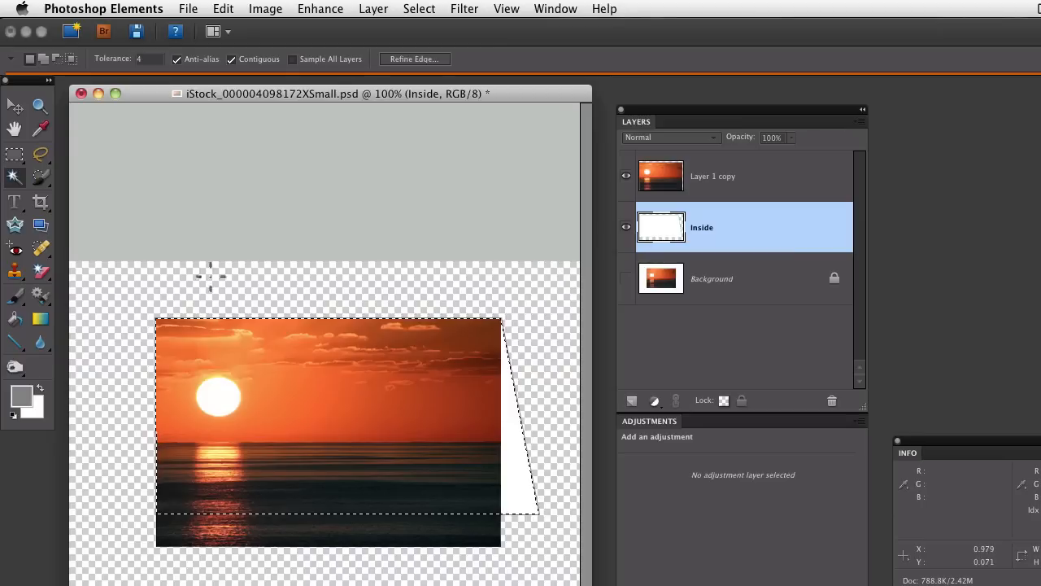
Drag the Black, White preset gradient downward across the flap selection.
click(40, 318)
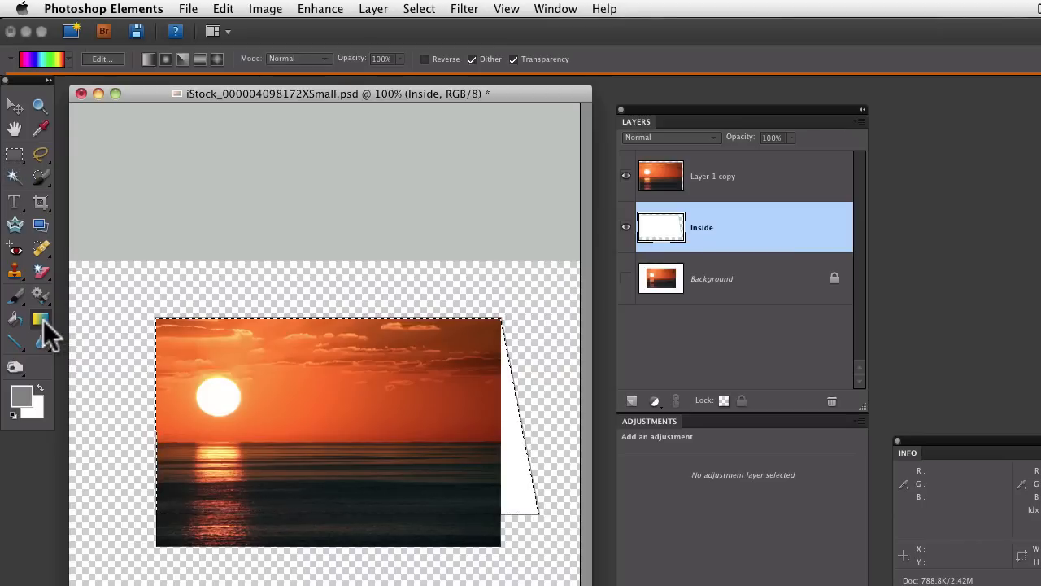
mouse_move(41, 318)
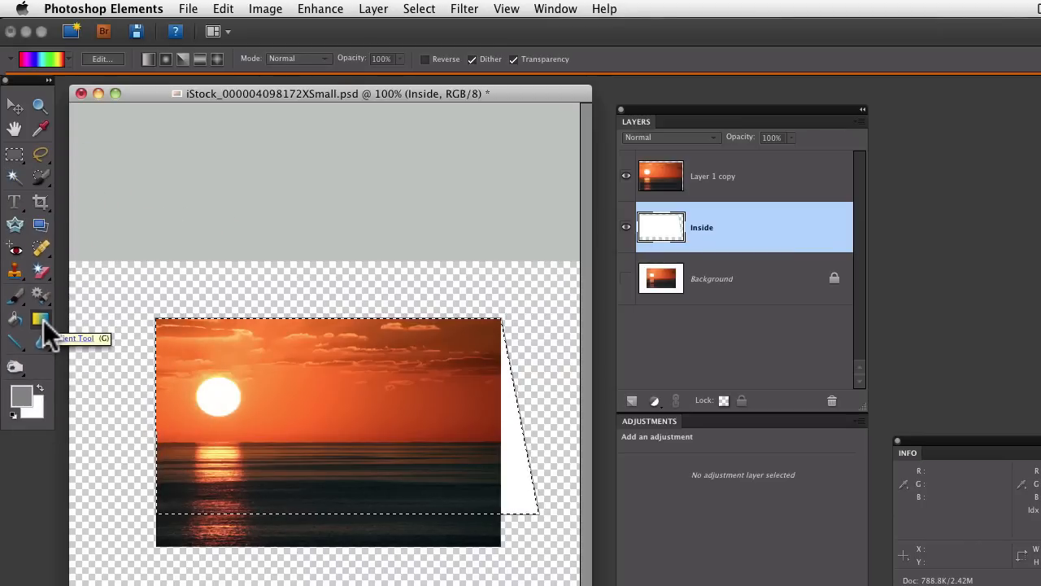
mouse_move(89, 90)
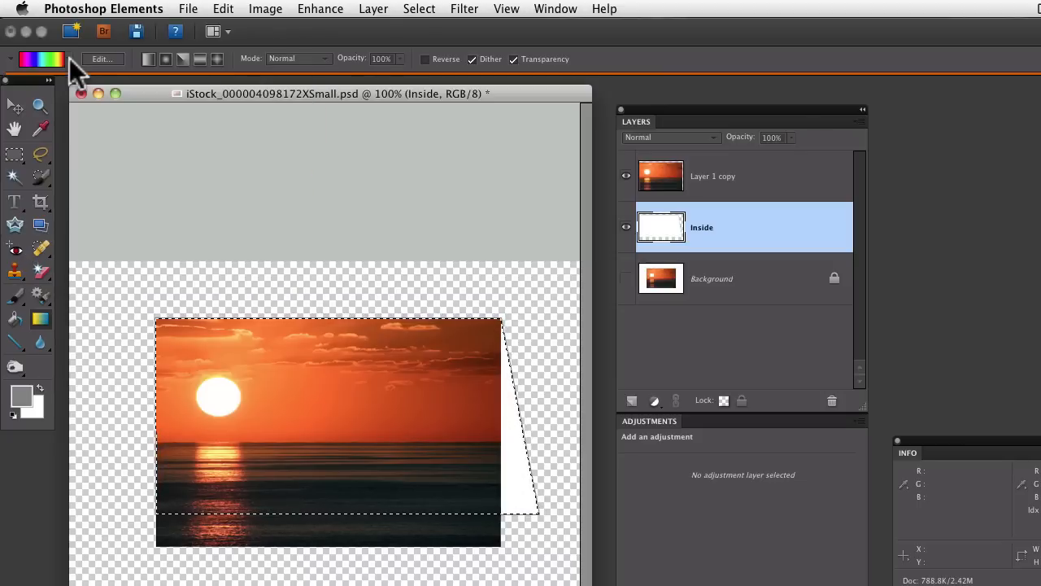
click(40, 59)
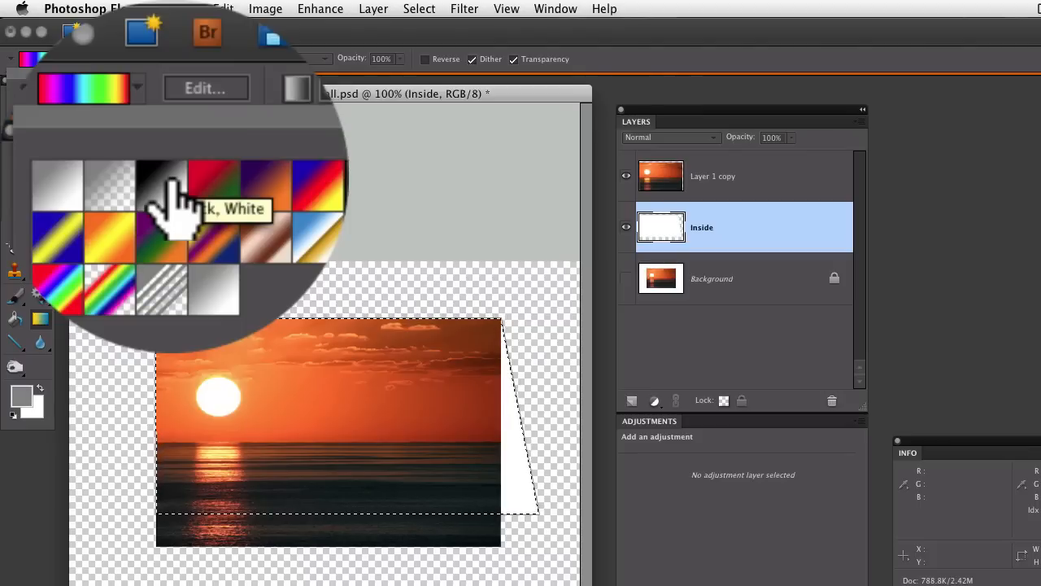
click(161, 183)
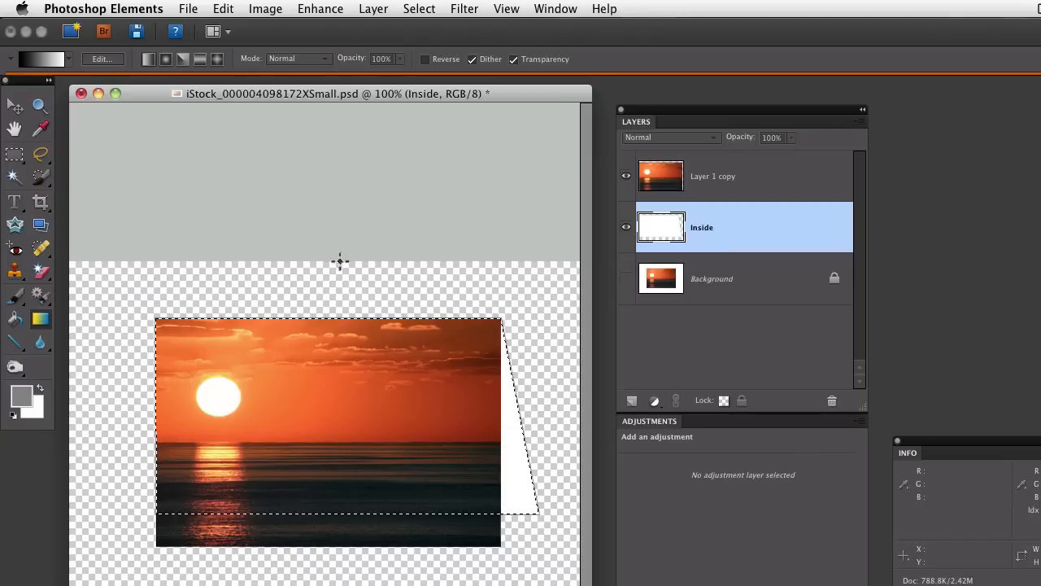
mouse_move(471, 298)
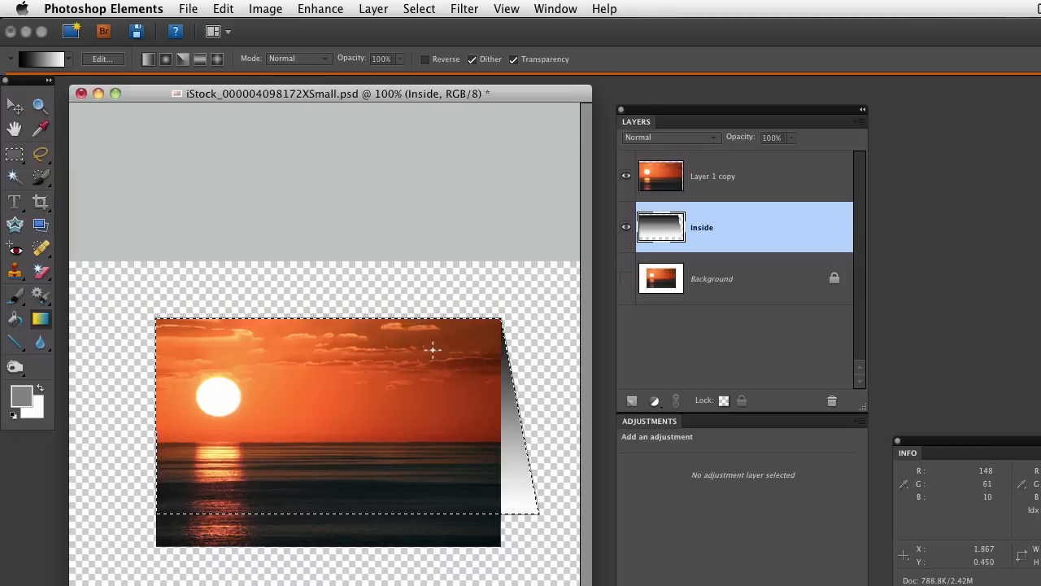
drag(432, 350, 429, 460)
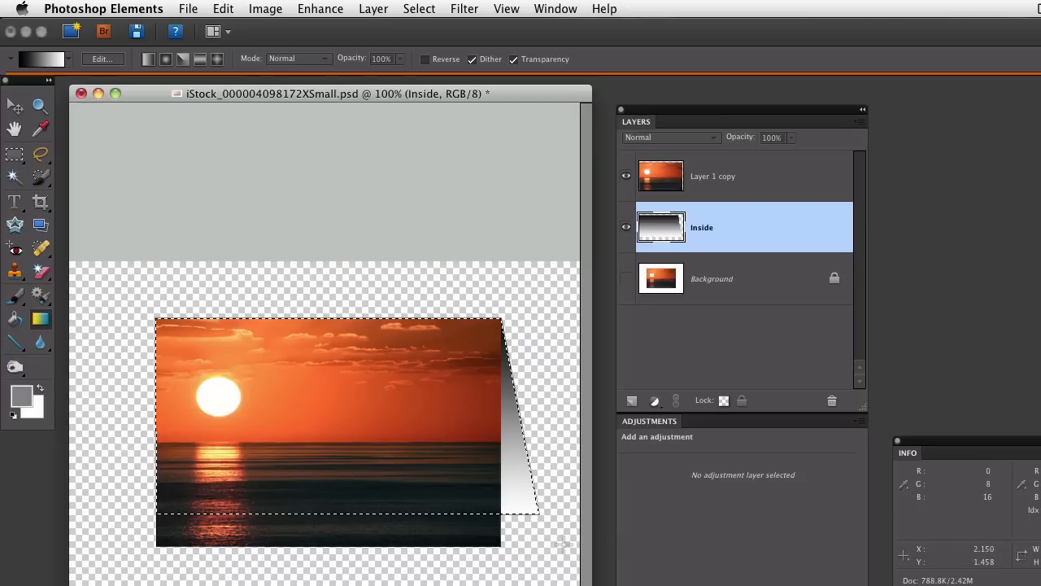
mouse_move(622, 517)
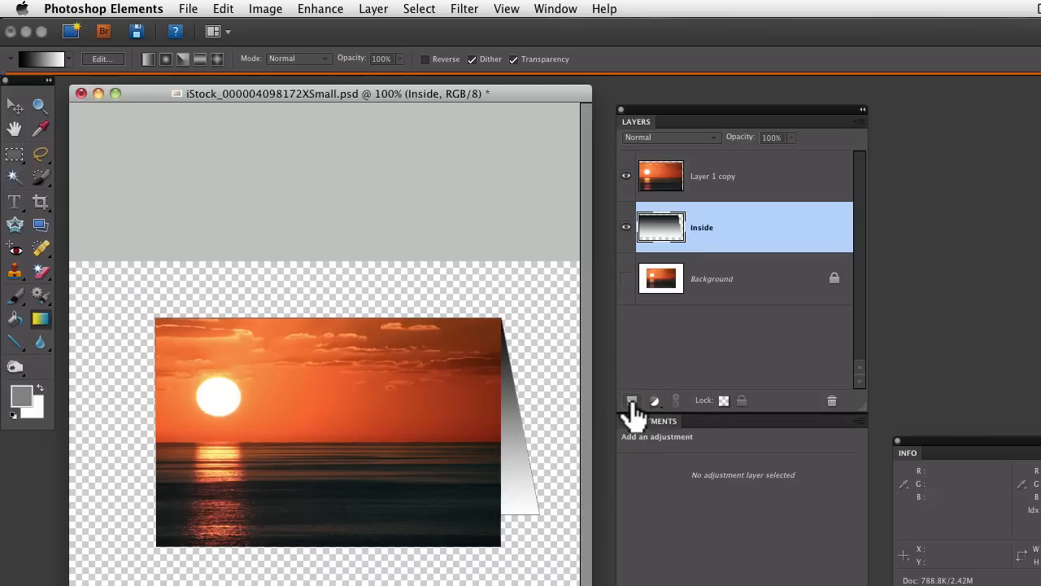
Add a new layer and fill it with solid white using Edit > Fill Layer.
click(633, 400)
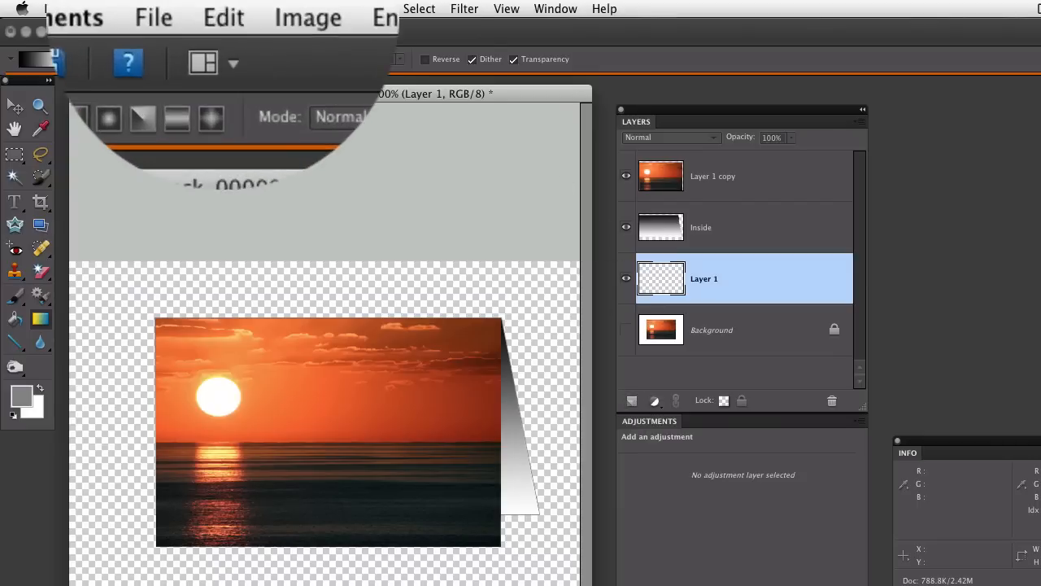
click(223, 9)
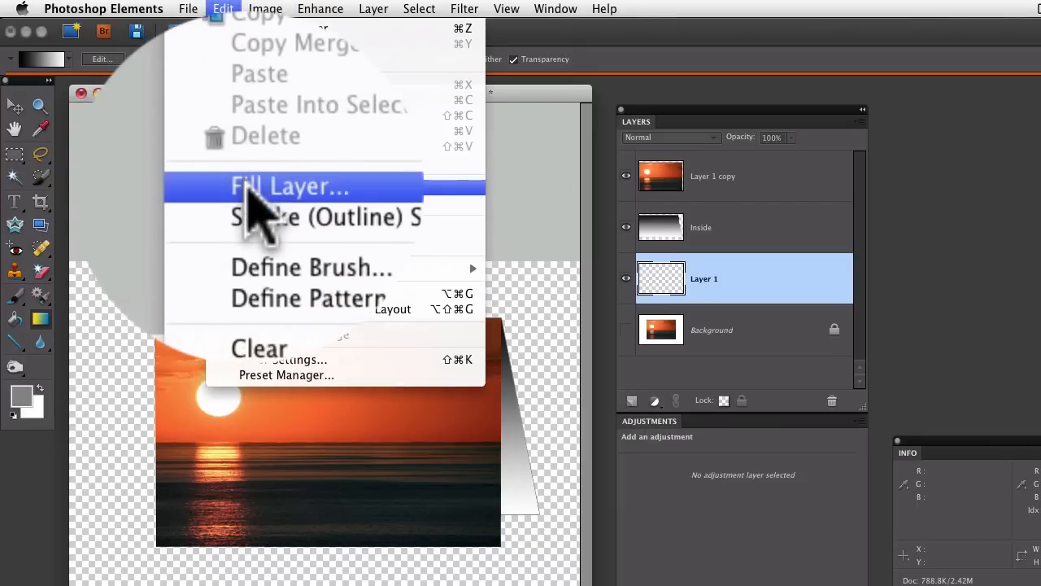
click(290, 186)
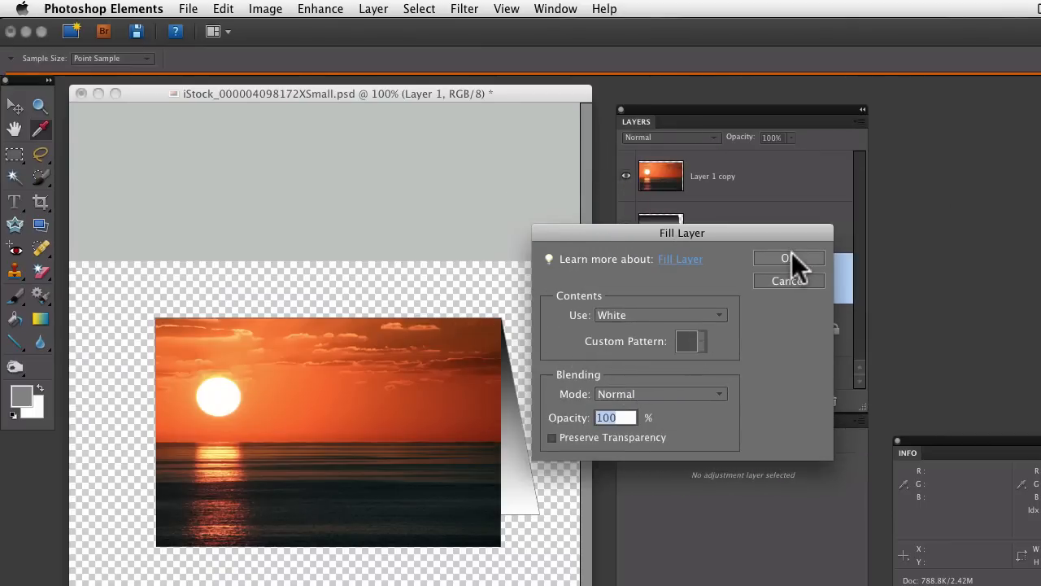
click(788, 259)
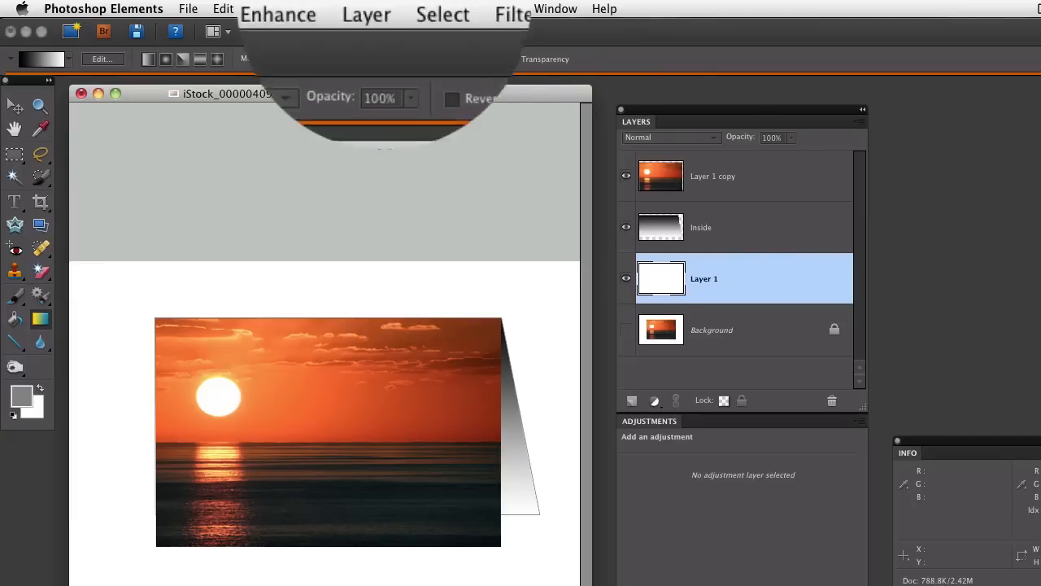
Flatten the image via Layer > Flatten Image, discarding the hidden layer.
click(373, 9)
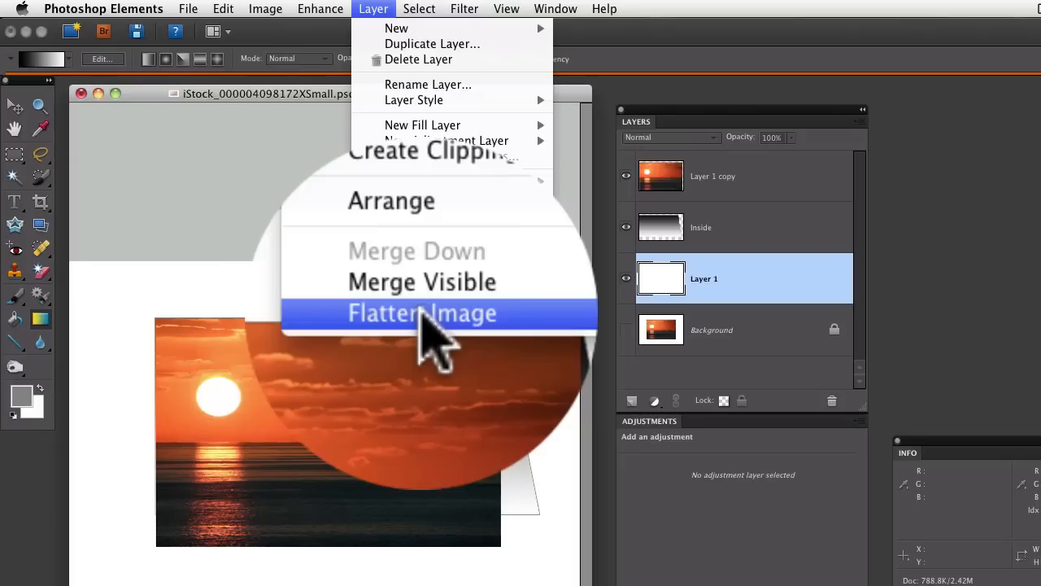
click(422, 313)
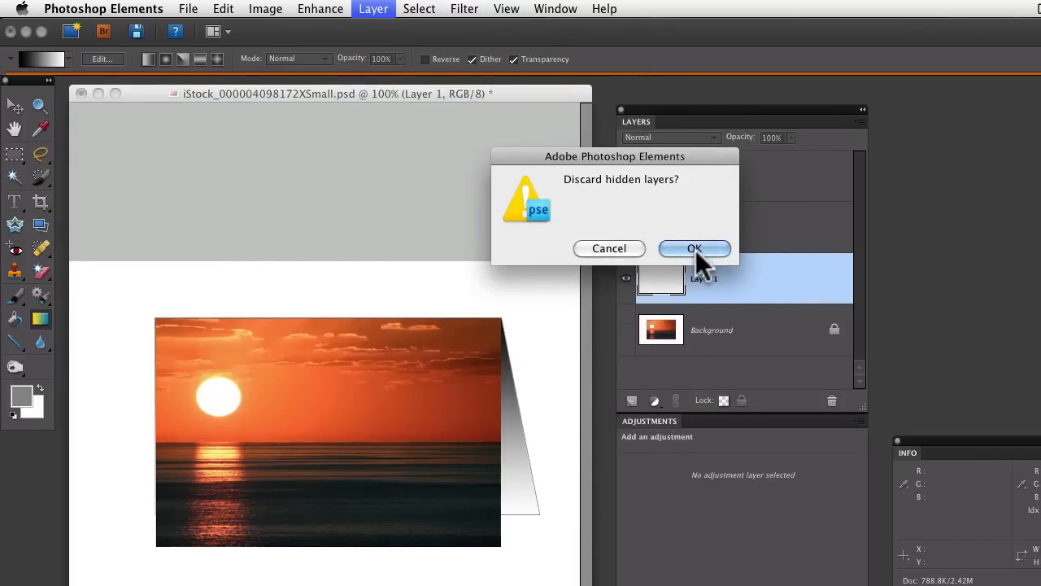
click(694, 248)
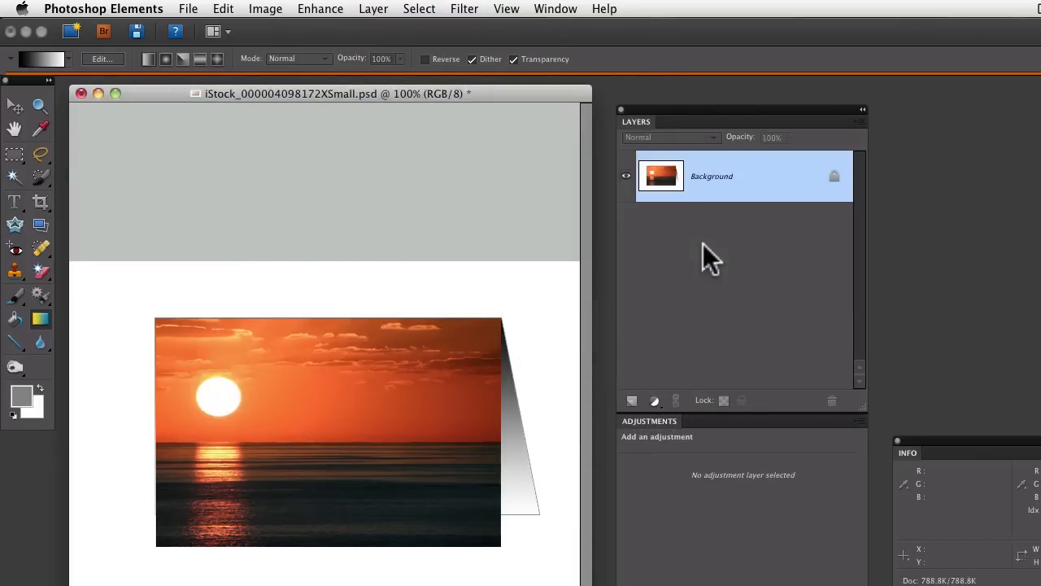
mouse_move(720, 220)
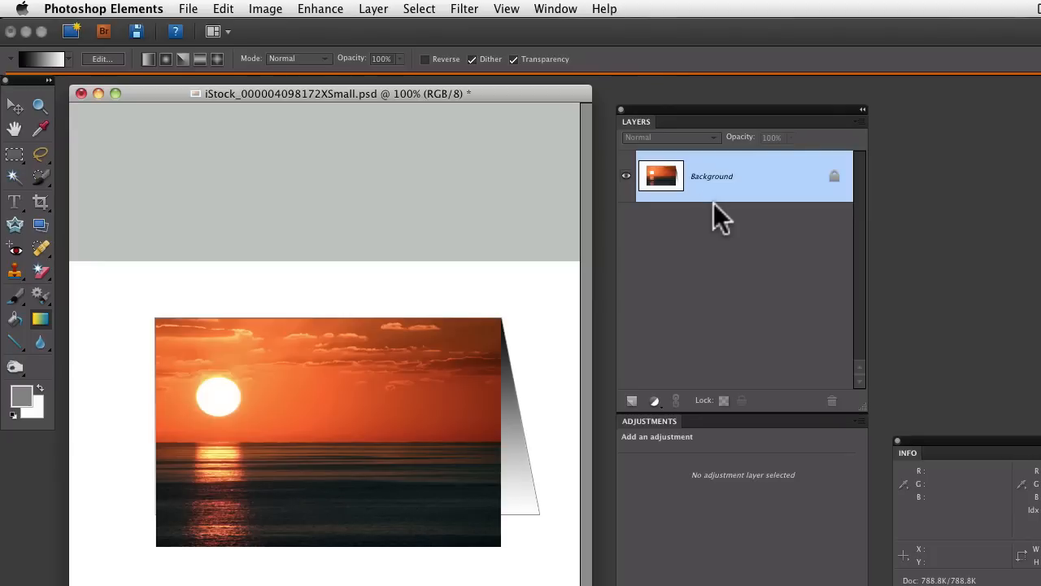
mouse_move(708, 216)
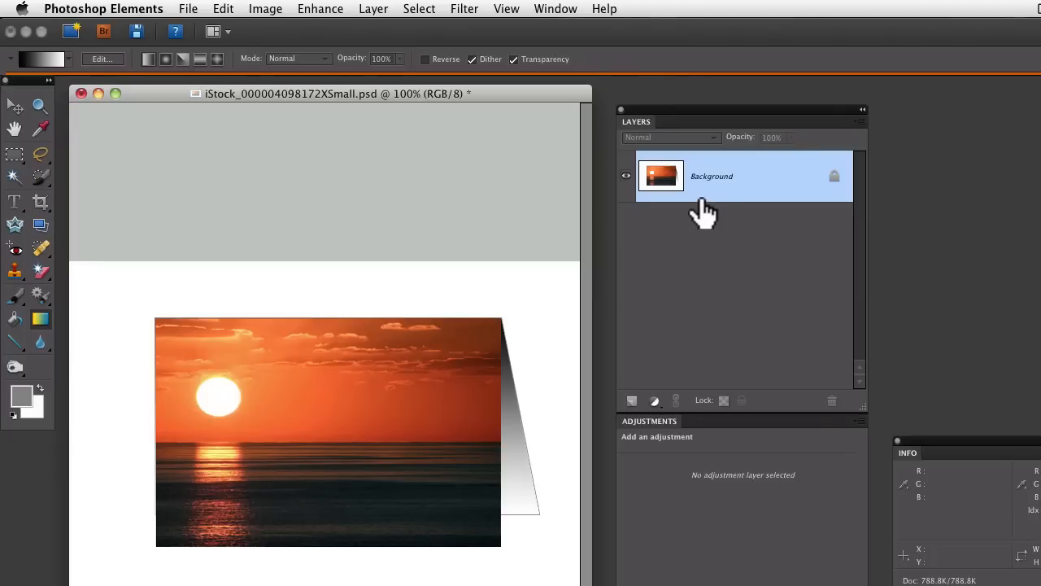